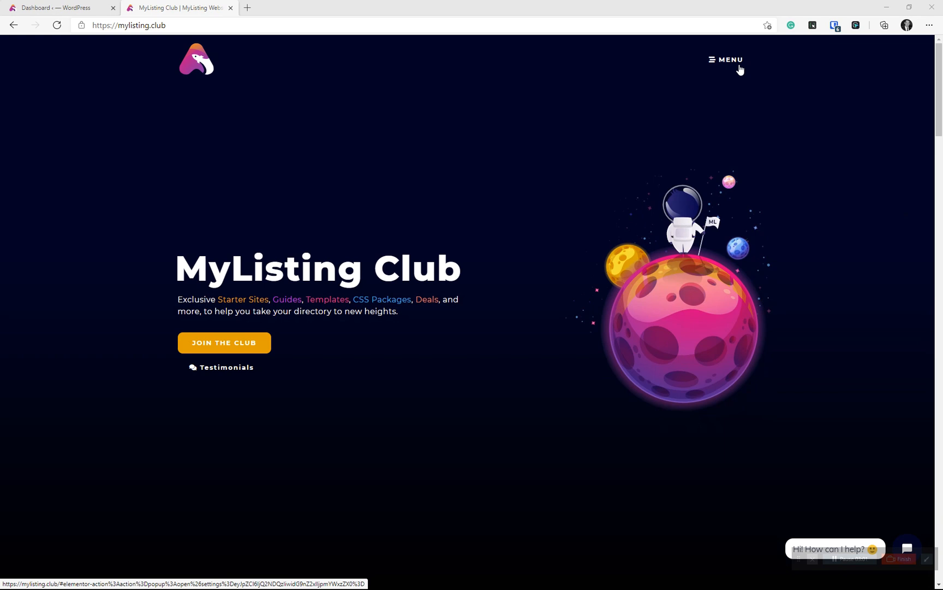
Navigate via the menu to MyListing Resources and Explore the Listing Types collection.
{"action": "left_click", "coordinate": [726, 60]}
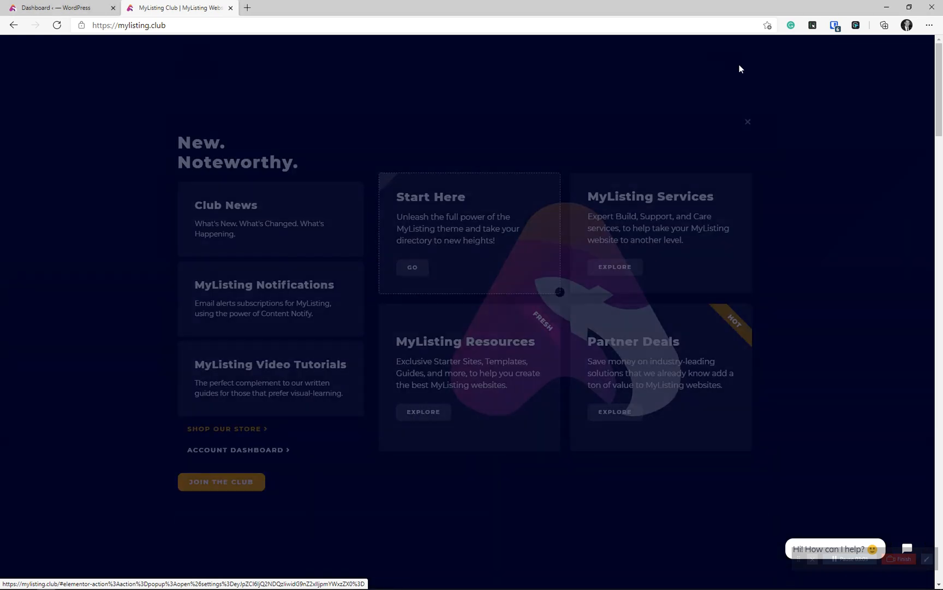
{"action": "left_click", "coordinate": [423, 412]}
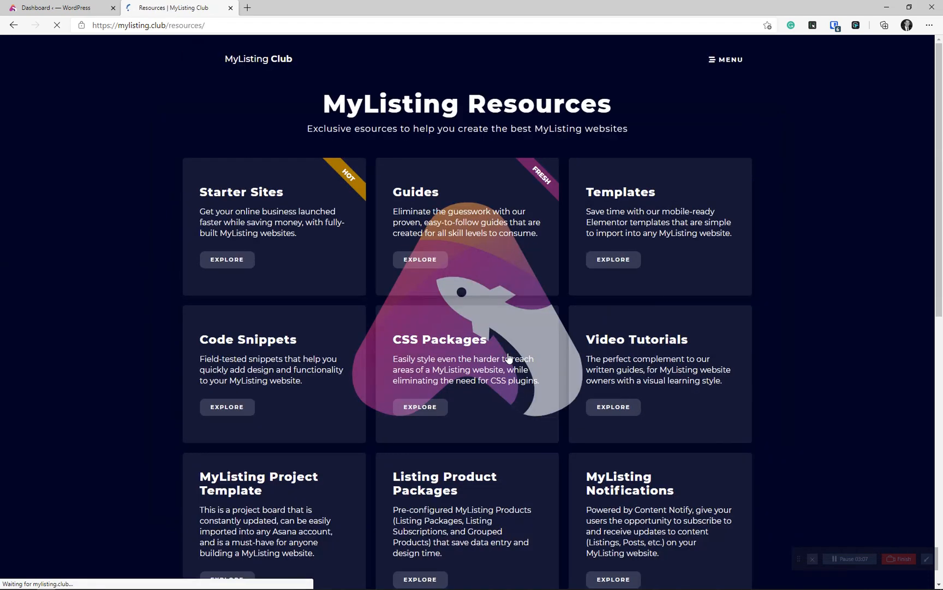
{"action": "scroll", "scroll_direction": "down", "scroll_amount": 3}
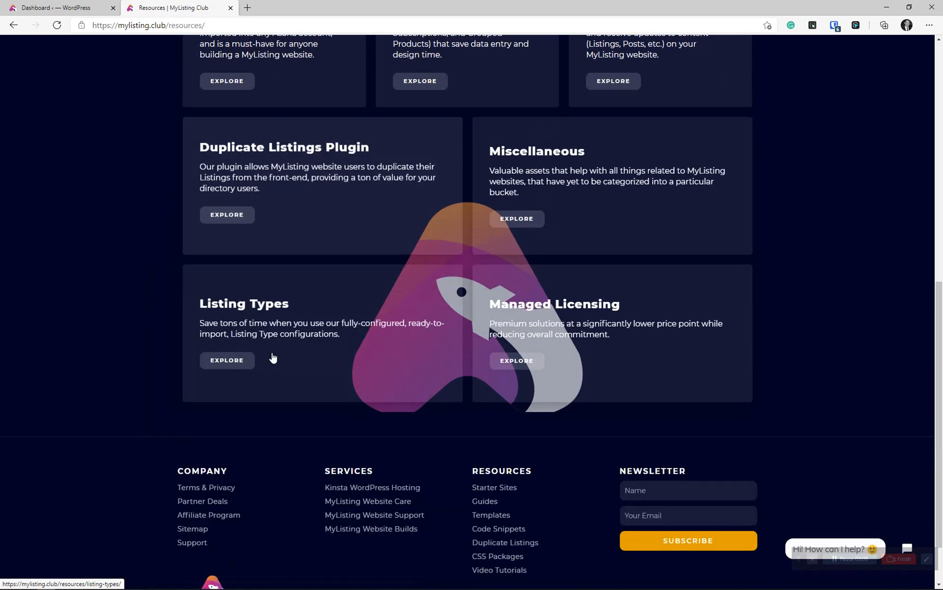
{"action": "left_click", "coordinate": [226, 360]}
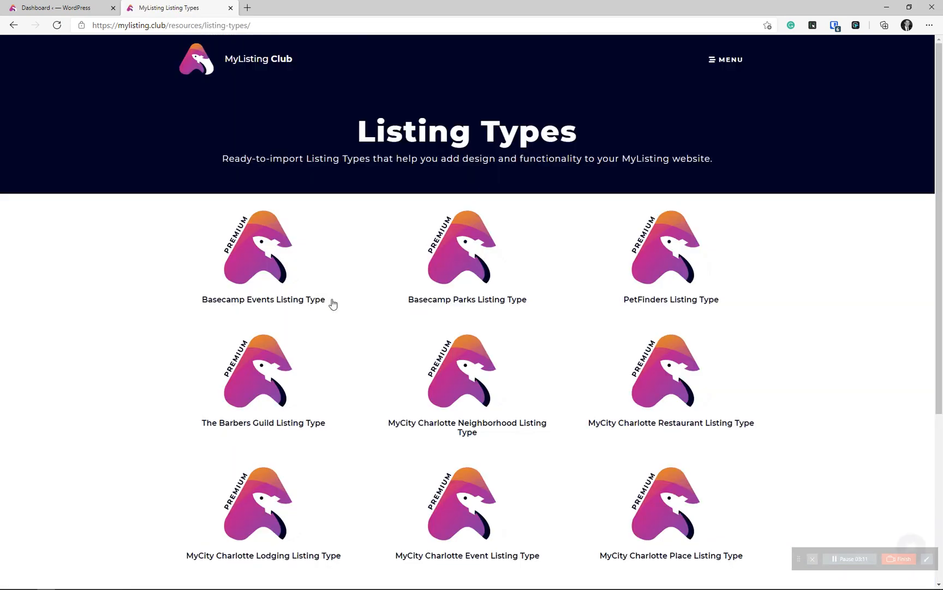
{"action": "scroll", "scroll_direction": "down", "scroll_amount": 3}
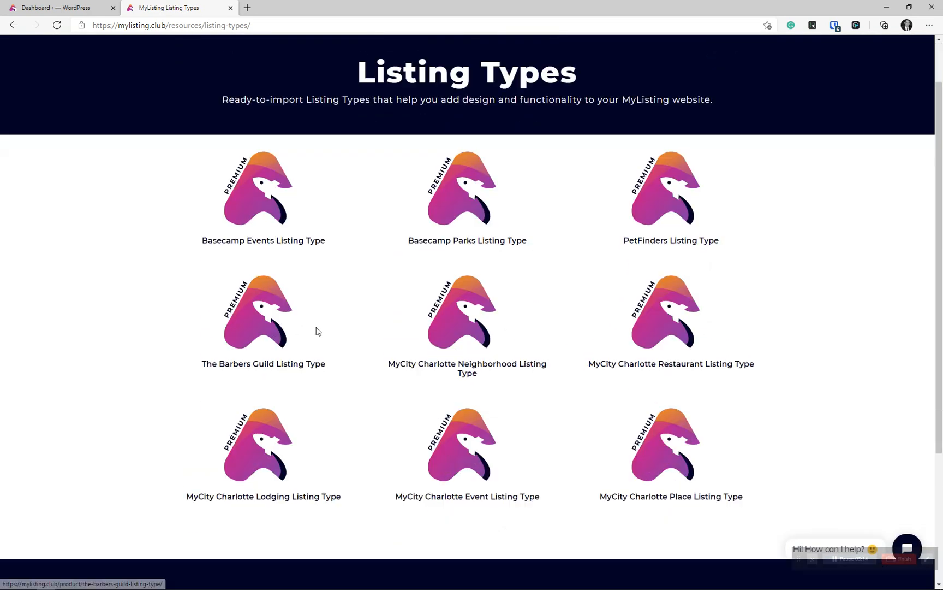
{"action": "scroll", "scroll_direction": "down", "scroll_amount": 3}
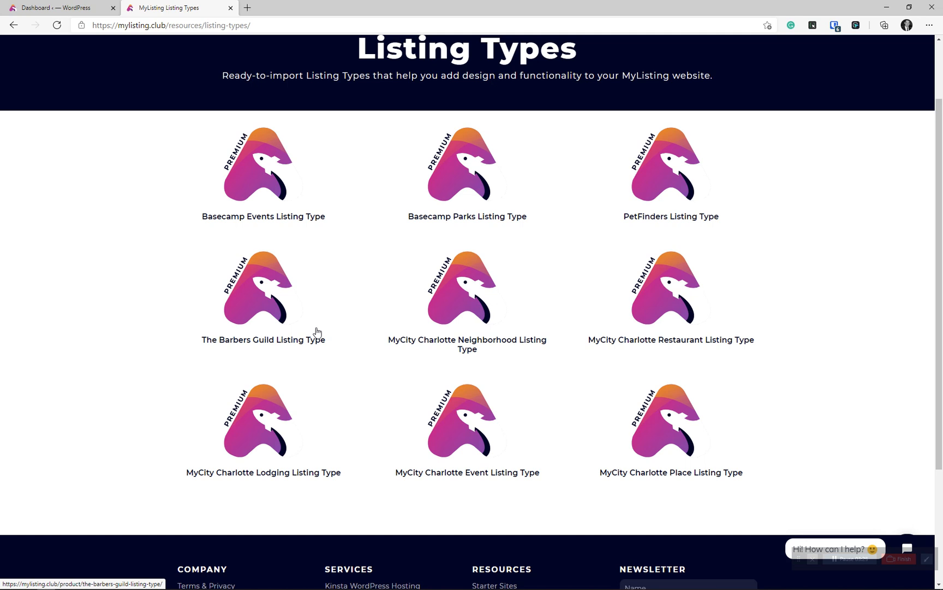
{"action": "mouse_move", "coordinate": [268, 189]}
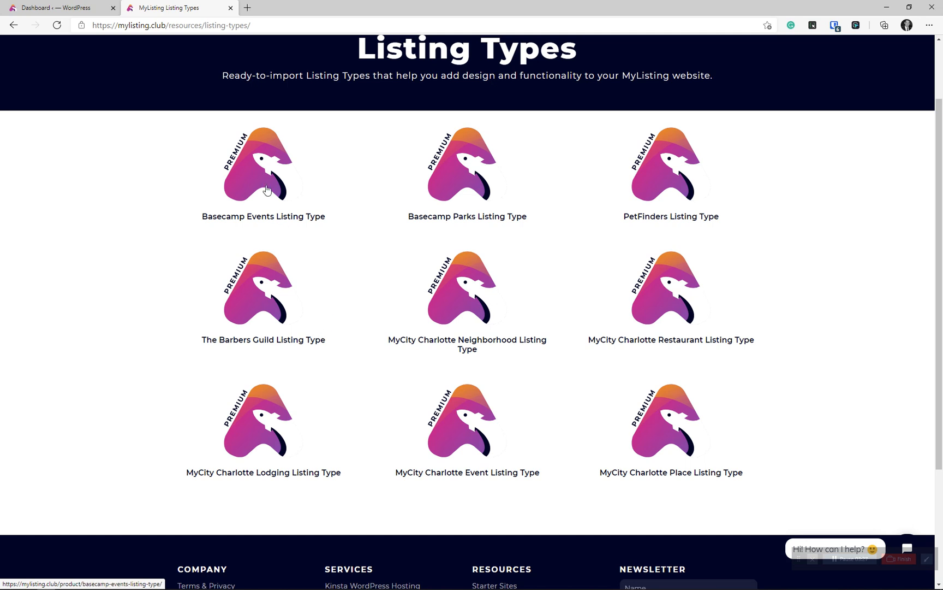
{"action": "mouse_move", "coordinate": [251, 227]}
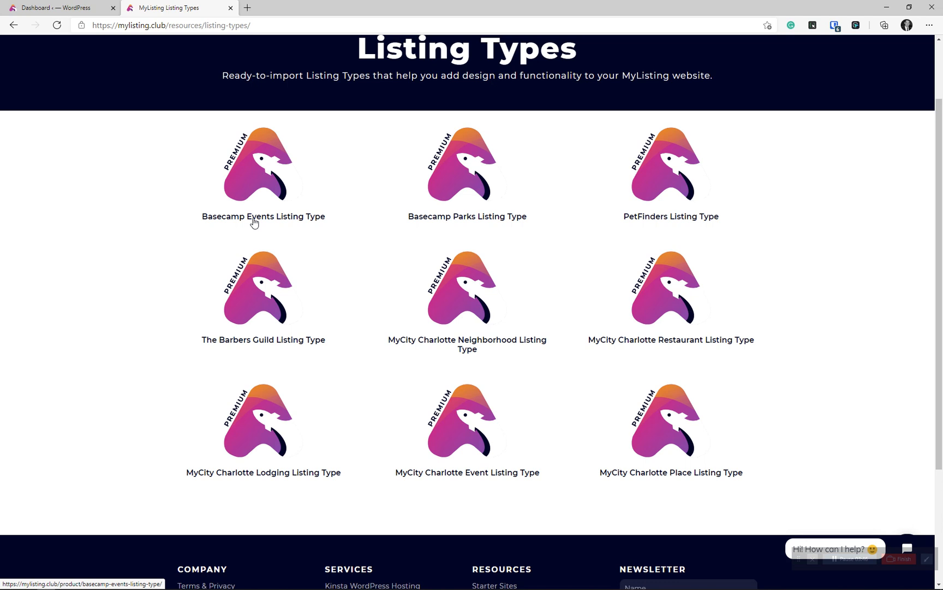
Go to the Basecamp Events Listing Type product page from its tile.
{"action": "left_click", "coordinate": [263, 216]}
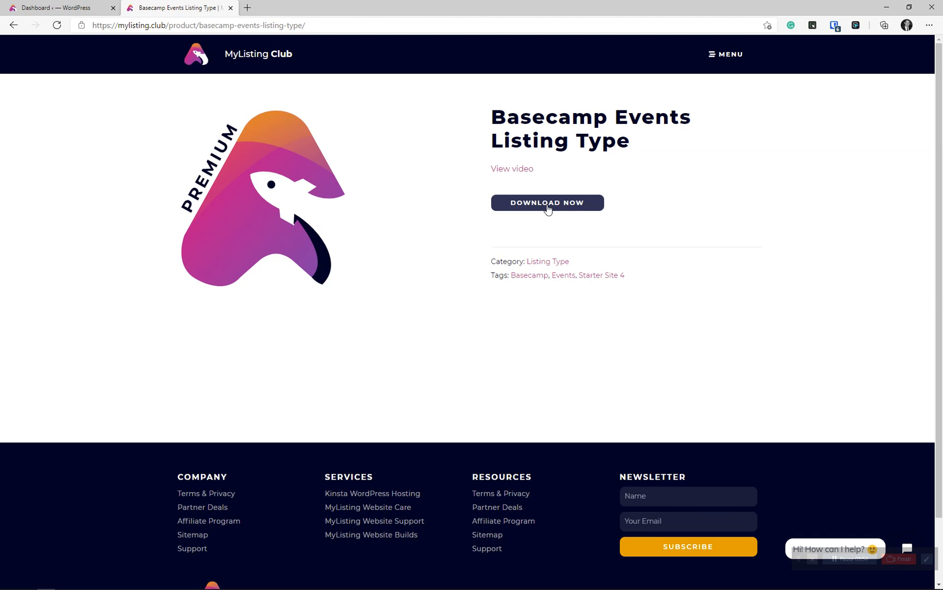
{"action": "mouse_move", "coordinate": [515, 211]}
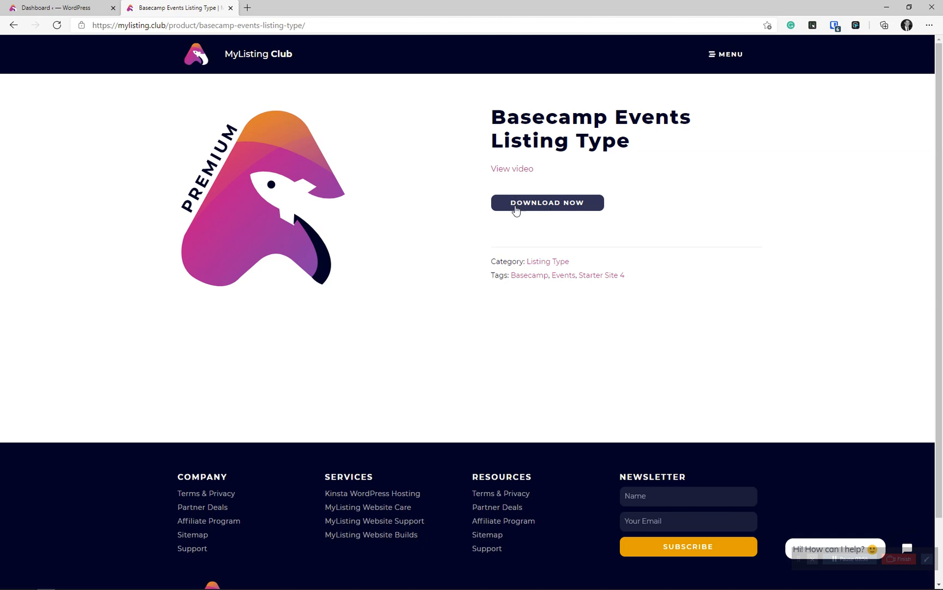
{"action": "mouse_move", "coordinate": [317, 167]}
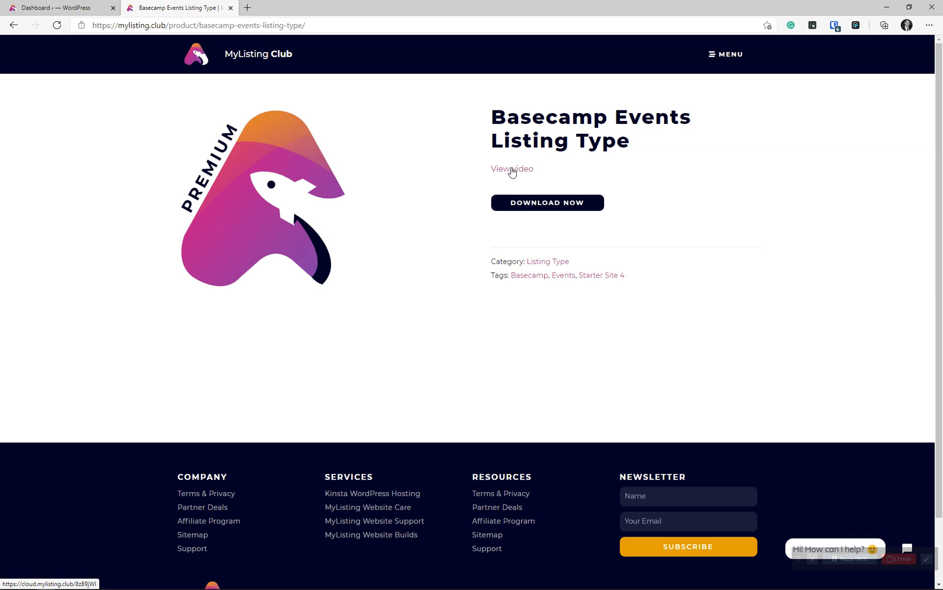
{"action": "mouse_move", "coordinate": [503, 175]}
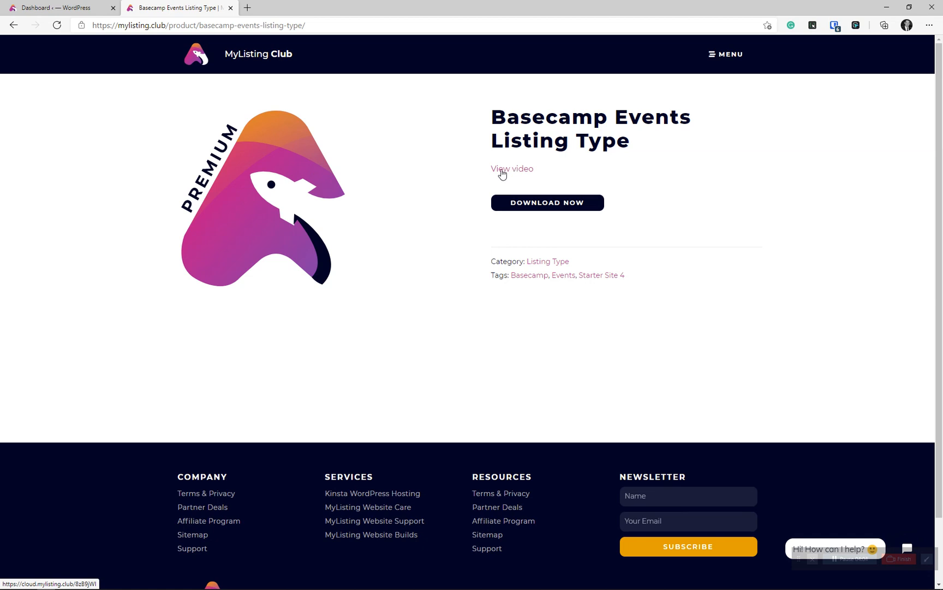
{"action": "mouse_move", "coordinate": [520, 174]}
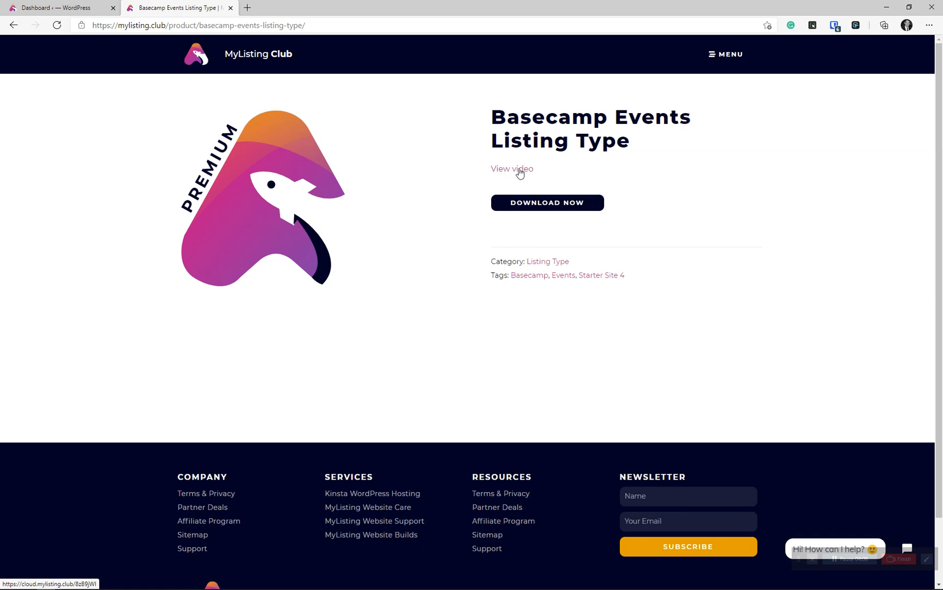
{"action": "mouse_move", "coordinate": [521, 179]}
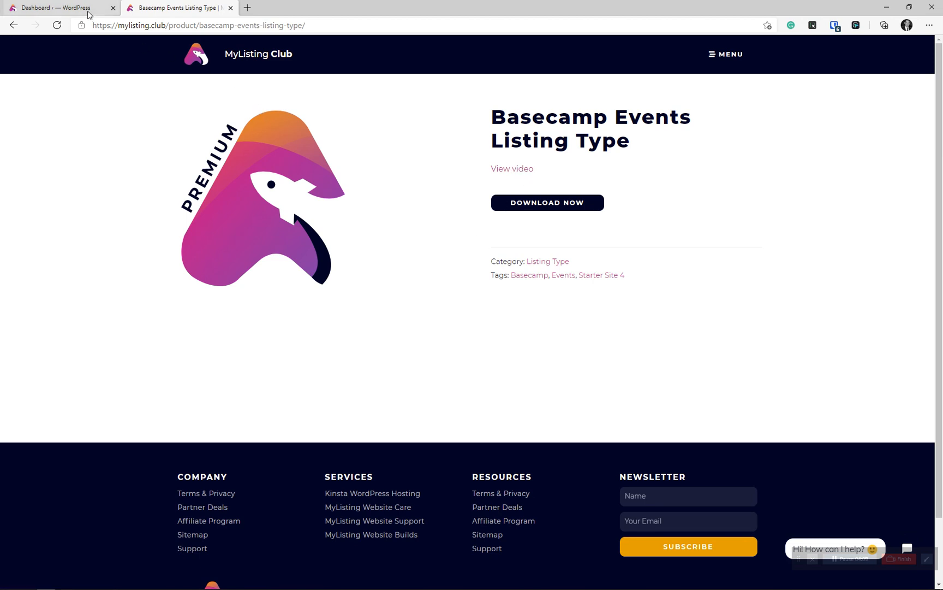
Return to the WordPress dashboard's Listing Types, edit Test Listing Type, then start Add New.
{"action": "left_click", "coordinate": [56, 7]}
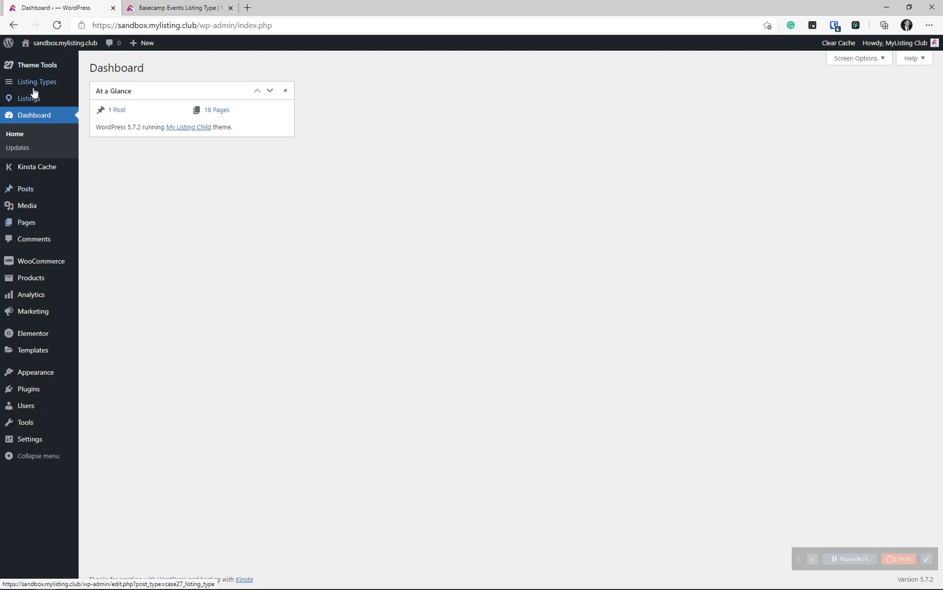
{"action": "left_click", "coordinate": [36, 81]}
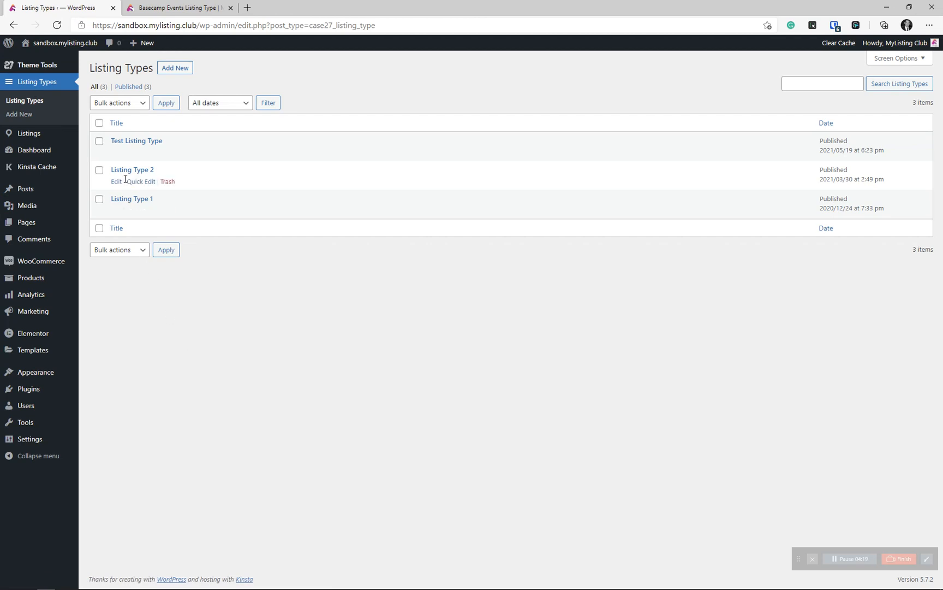
{"action": "left_click", "coordinate": [116, 152]}
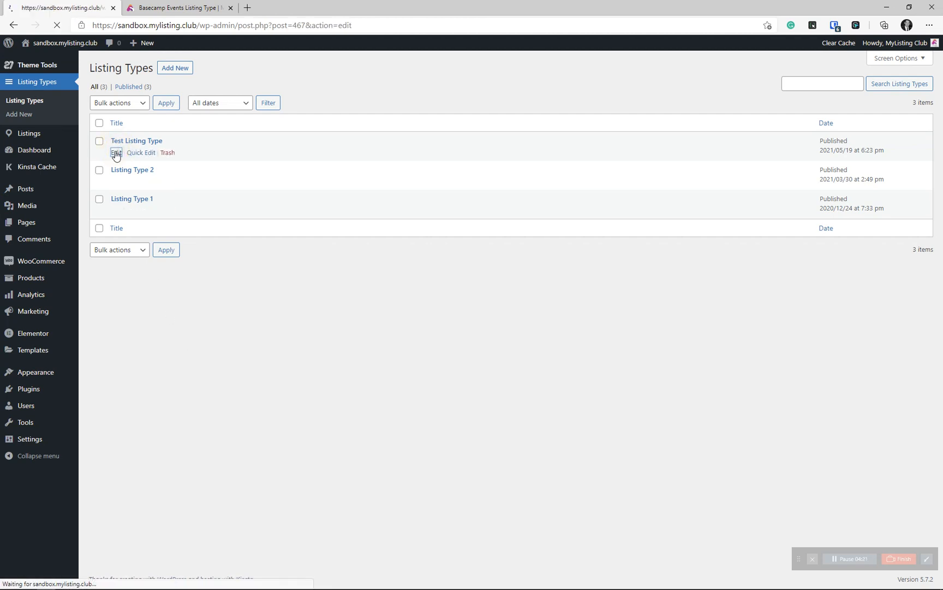
{"action": "left_click", "coordinate": [115, 152]}
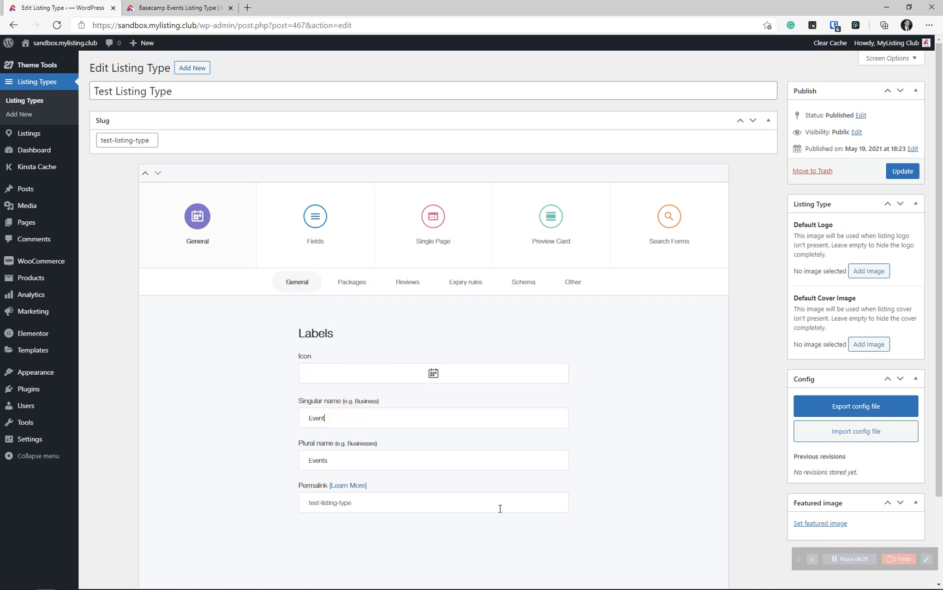
{"action": "left_click", "coordinate": [33, 100]}
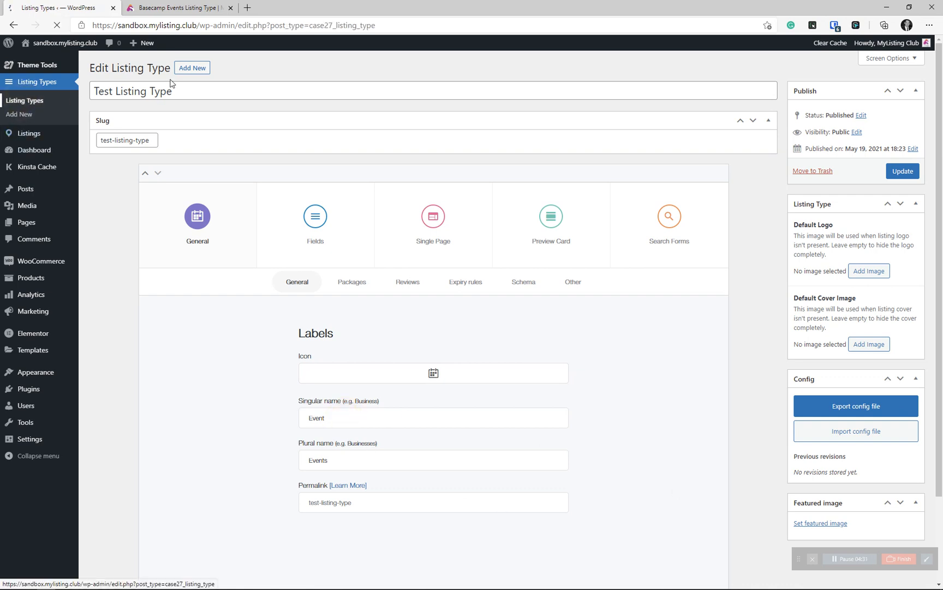
Title the new listing type 'New LT' and publish it.
{"action": "left_click", "coordinate": [192, 67]}
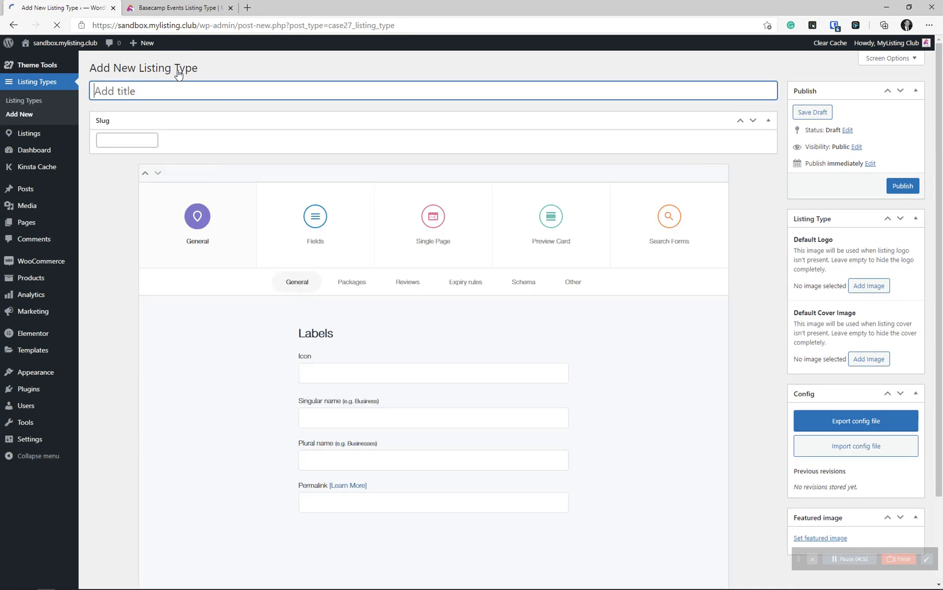
{"action": "type", "text": "New LT"}
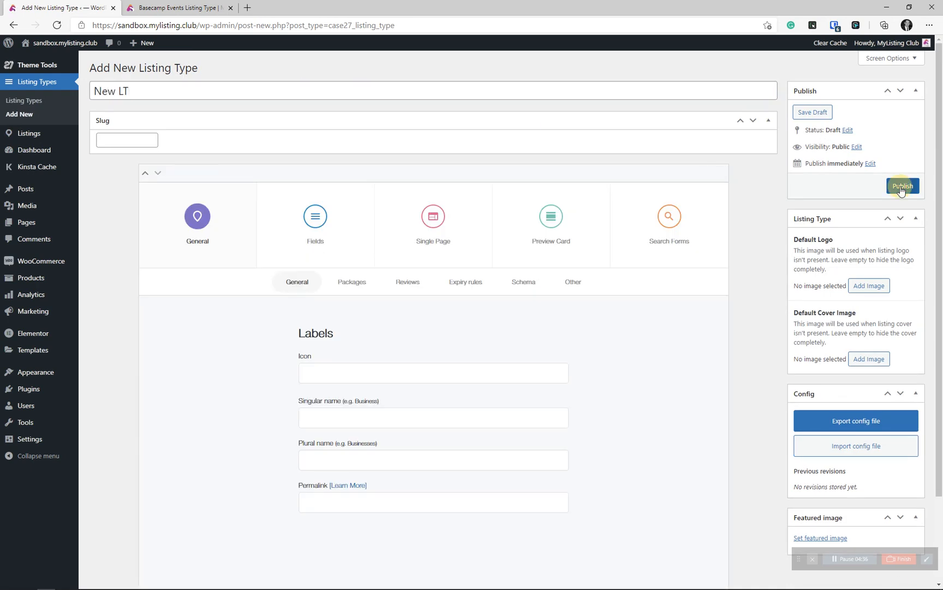
{"action": "left_click", "coordinate": [902, 185]}
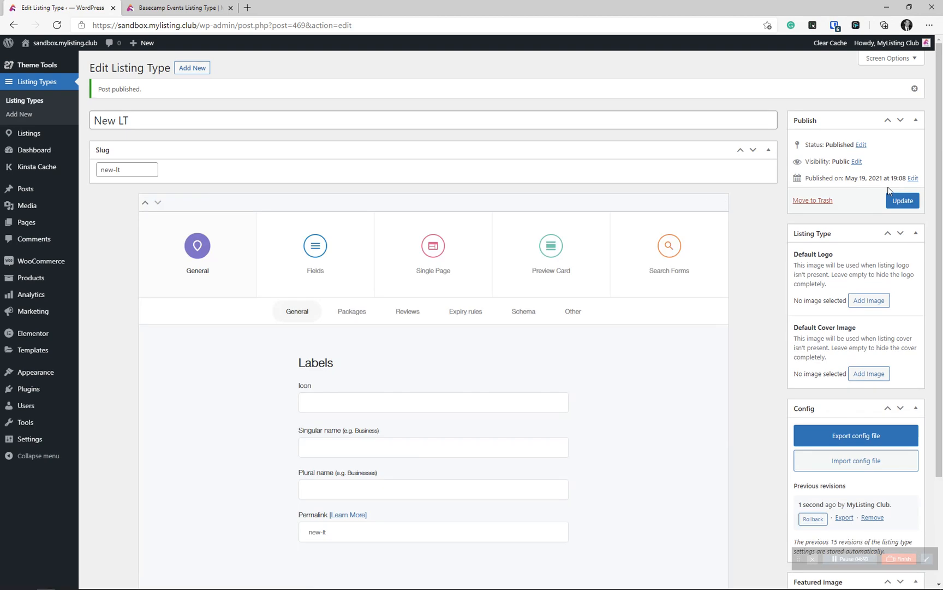
{"action": "mouse_move", "coordinate": [896, 338]}
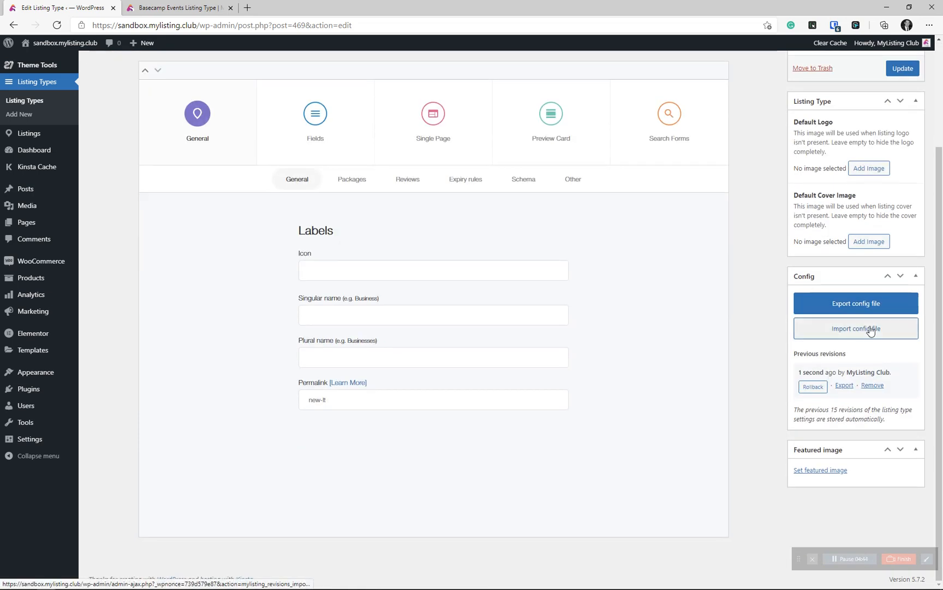
Import Basecamp+Events+Listing+Type.json into New LT, confirming the configuration replacement.
{"action": "left_click", "coordinate": [855, 327]}
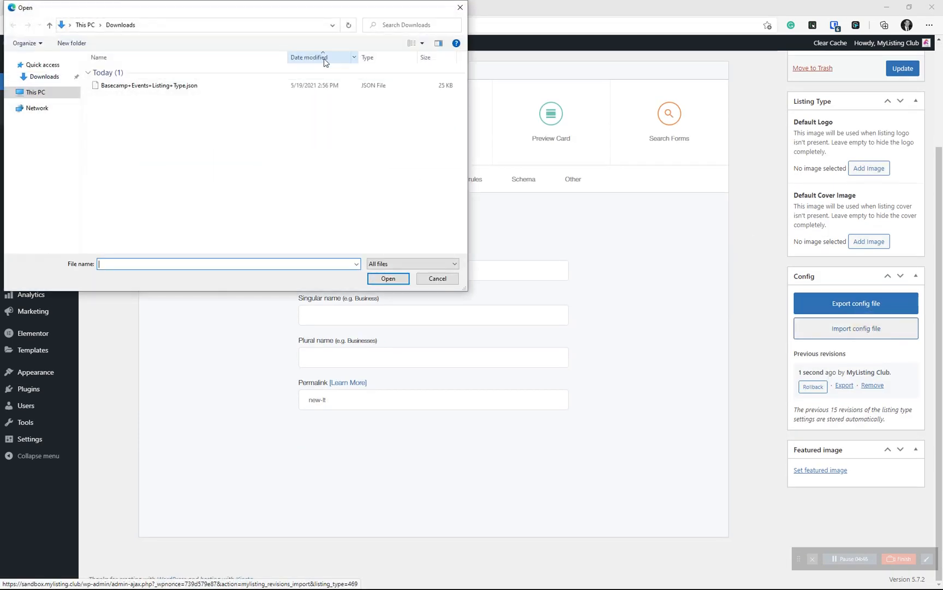
{"action": "left_click", "coordinate": [147, 85]}
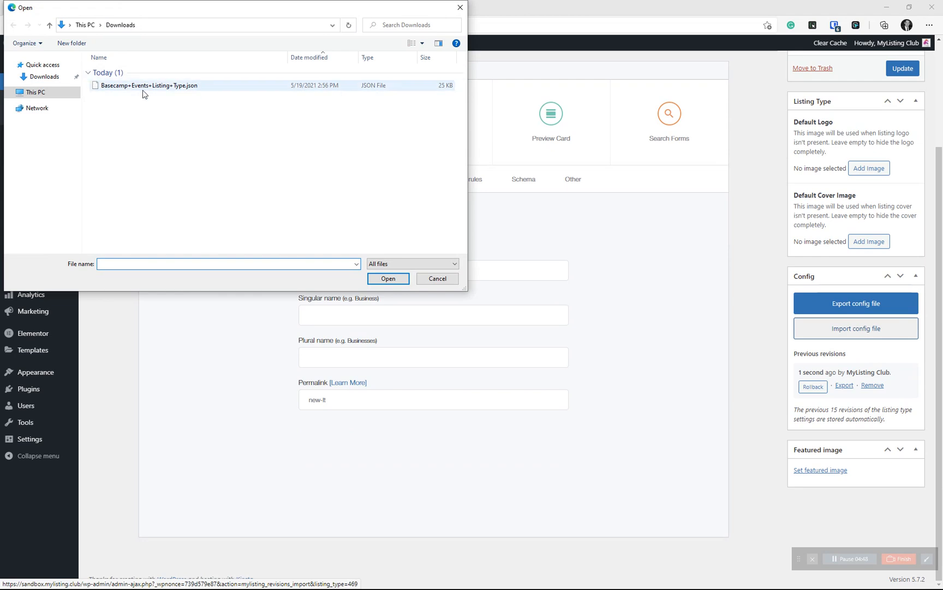
{"action": "mouse_move", "coordinate": [166, 91]}
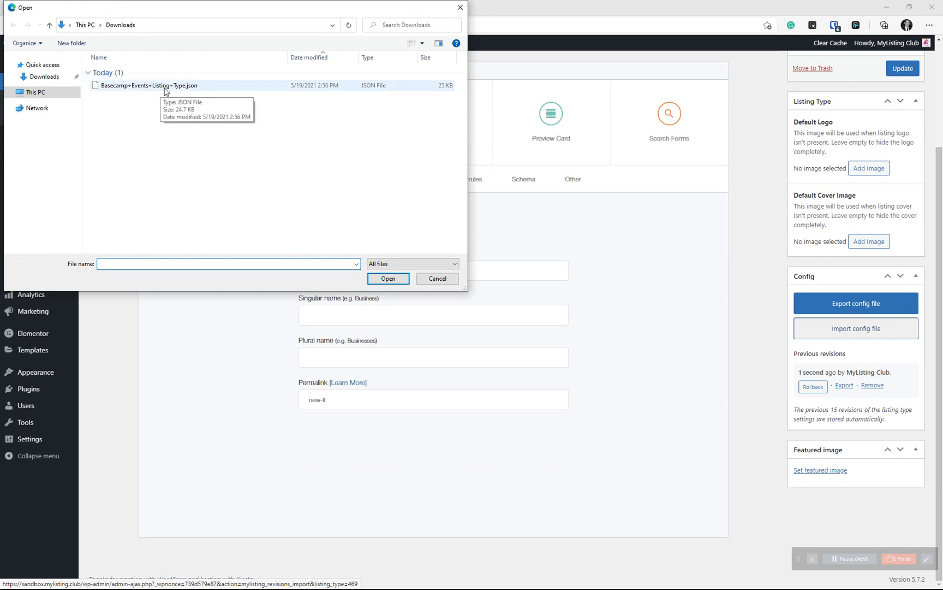
{"action": "left_click", "coordinate": [388, 279]}
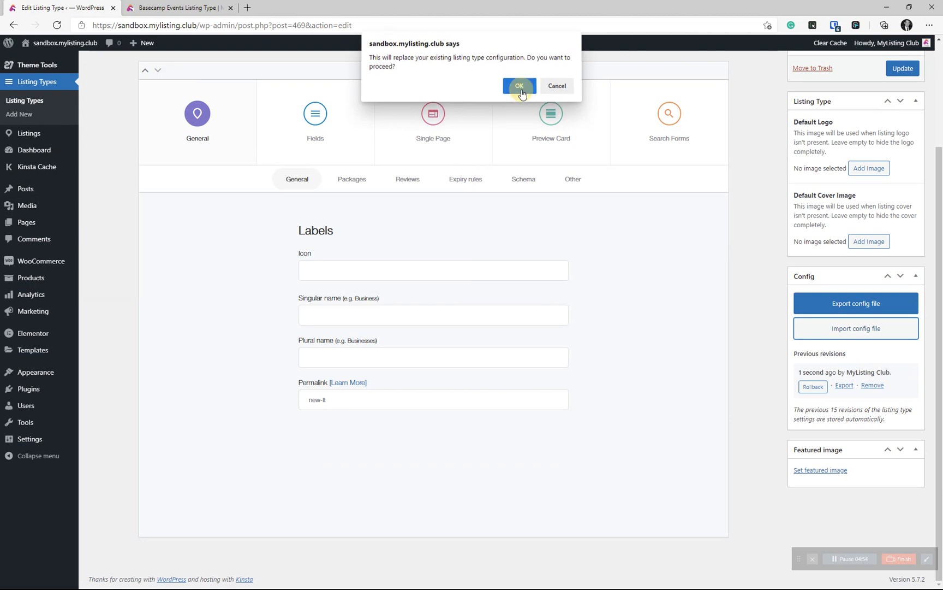
{"action": "left_click", "coordinate": [519, 86]}
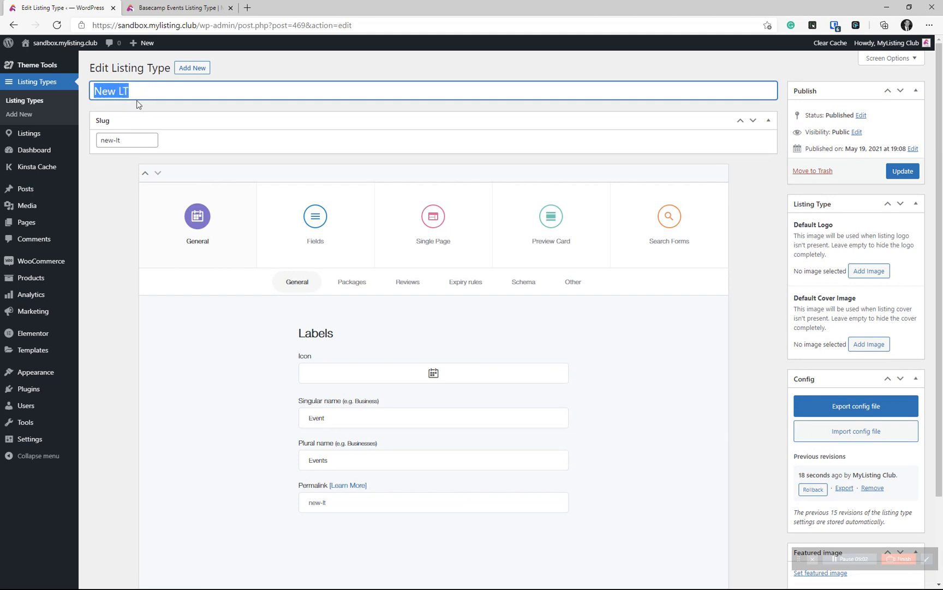
{"action": "left_click", "coordinate": [127, 140]}
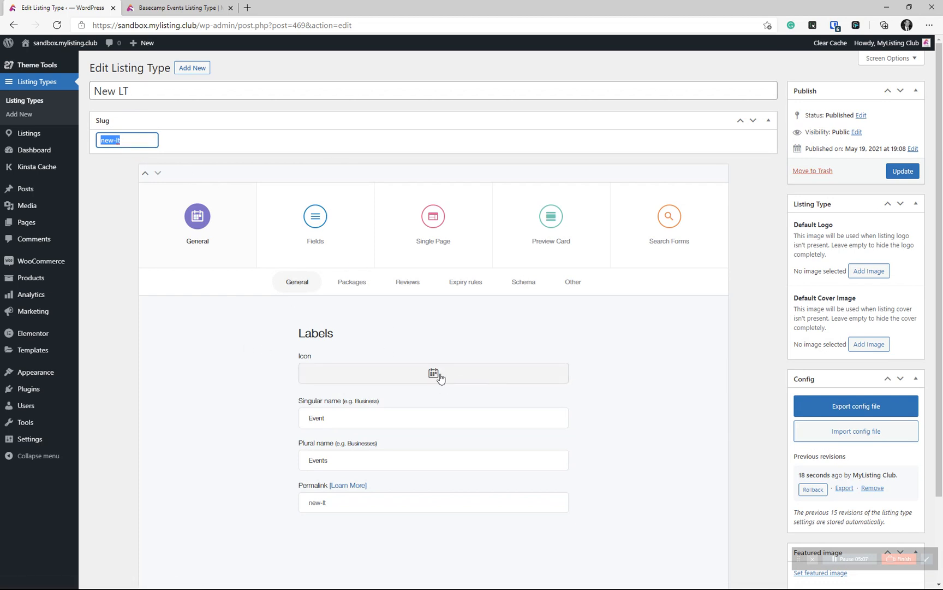
{"action": "double_click", "coordinate": [316, 417]}
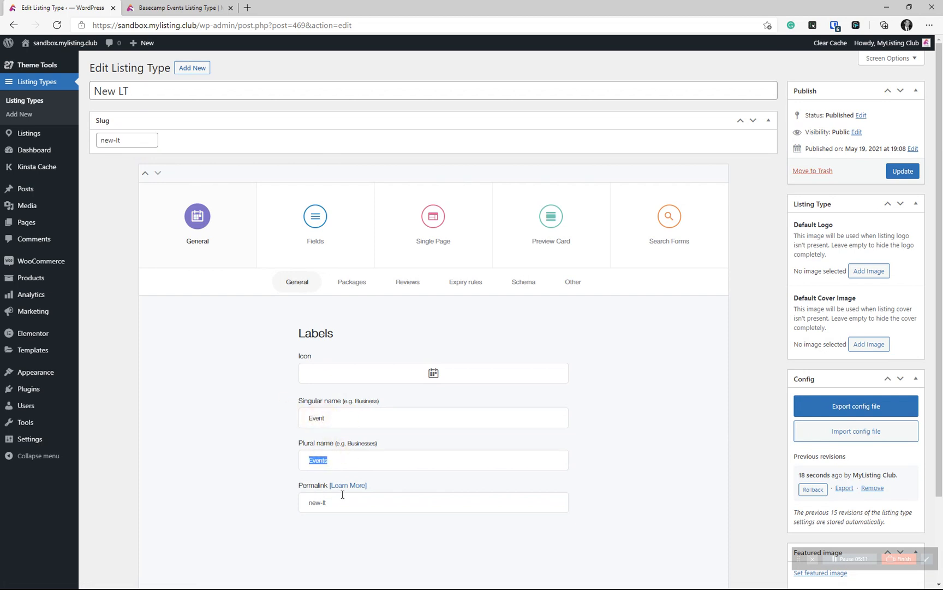
{"action": "left_click", "coordinate": [316, 502]}
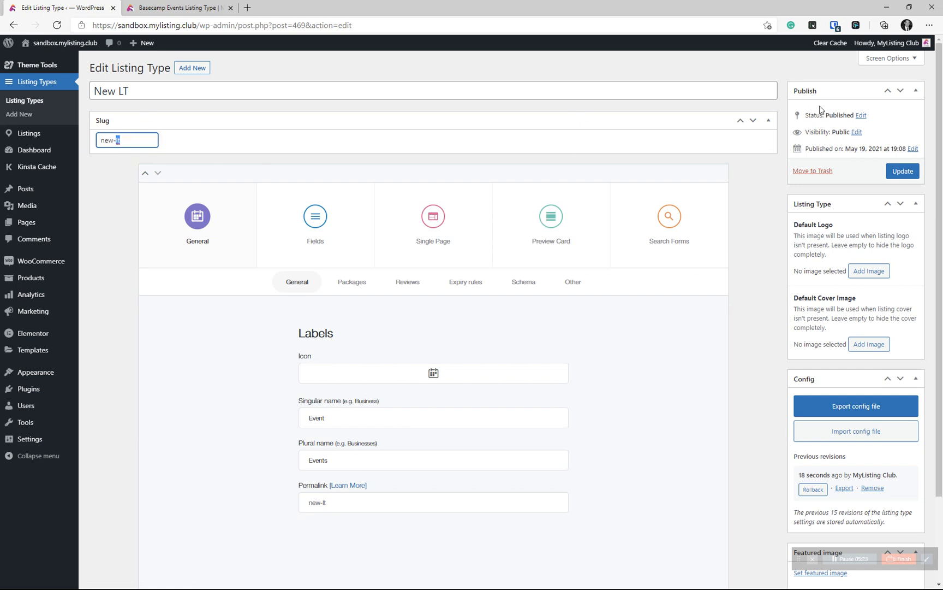
{"action": "left_click", "coordinate": [889, 57]}
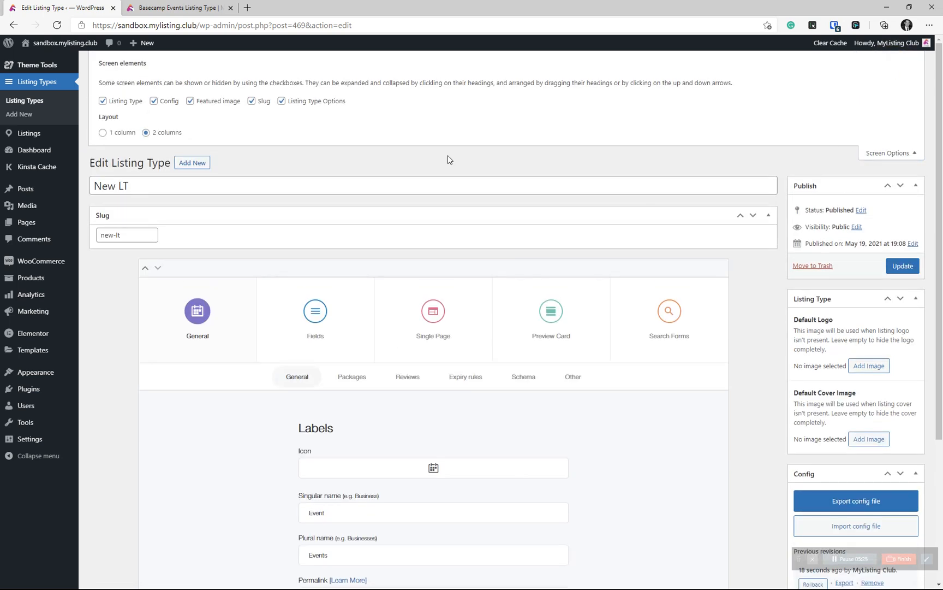
{"action": "left_click", "coordinate": [252, 100]}
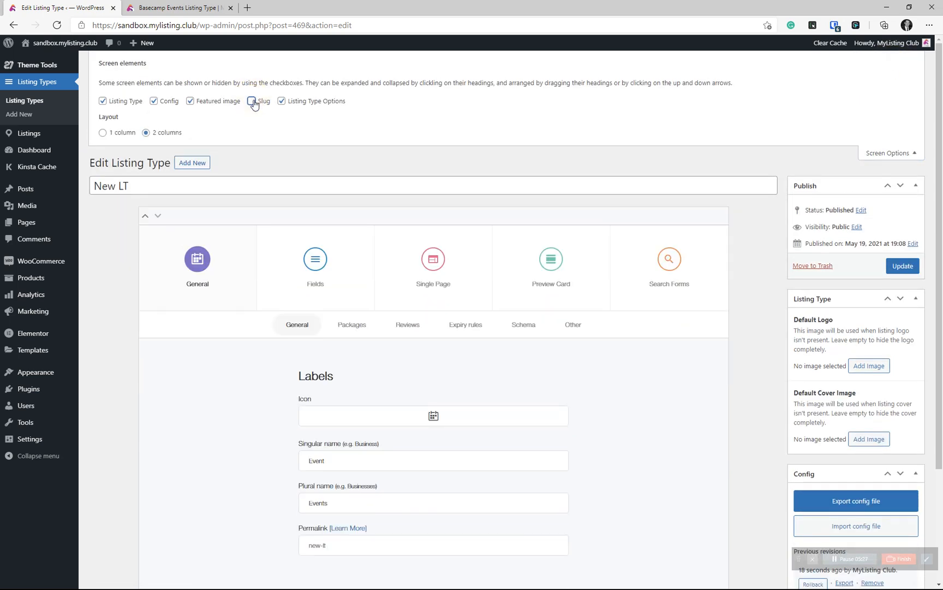
{"action": "left_click", "coordinate": [251, 101]}
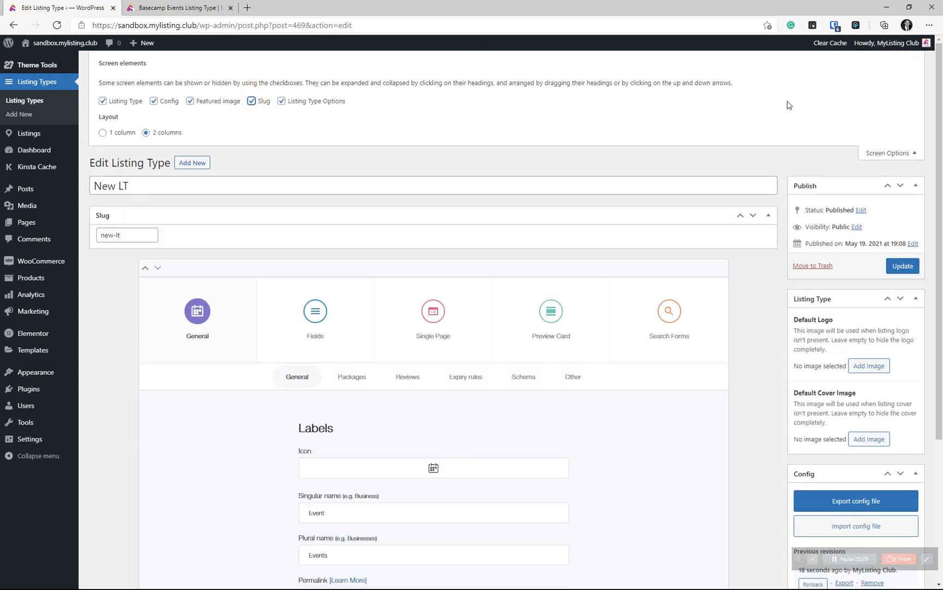
{"action": "left_click", "coordinate": [891, 152]}
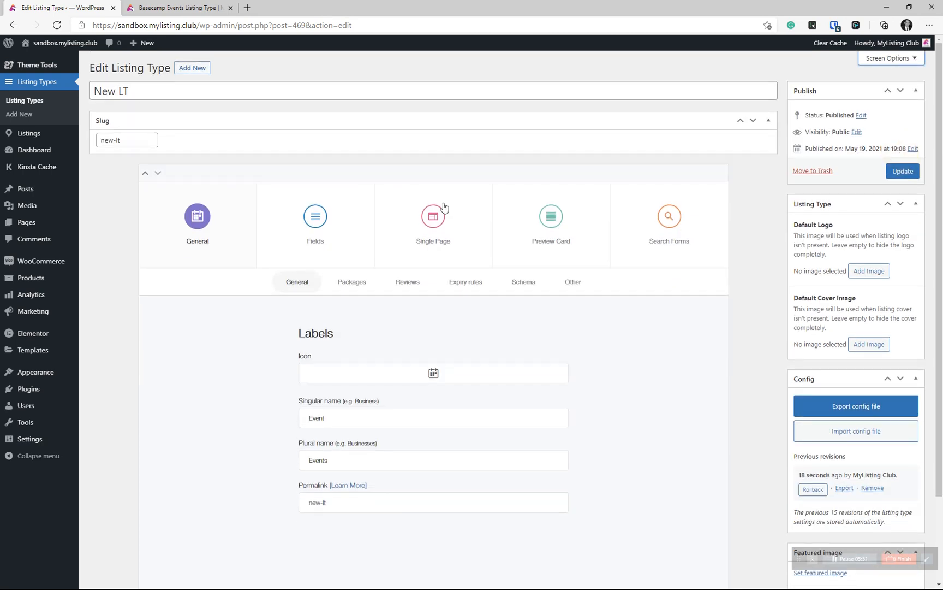
Retitle the listing type from New LT to 'Events' and update it.
{"action": "double_click", "coordinate": [111, 90]}
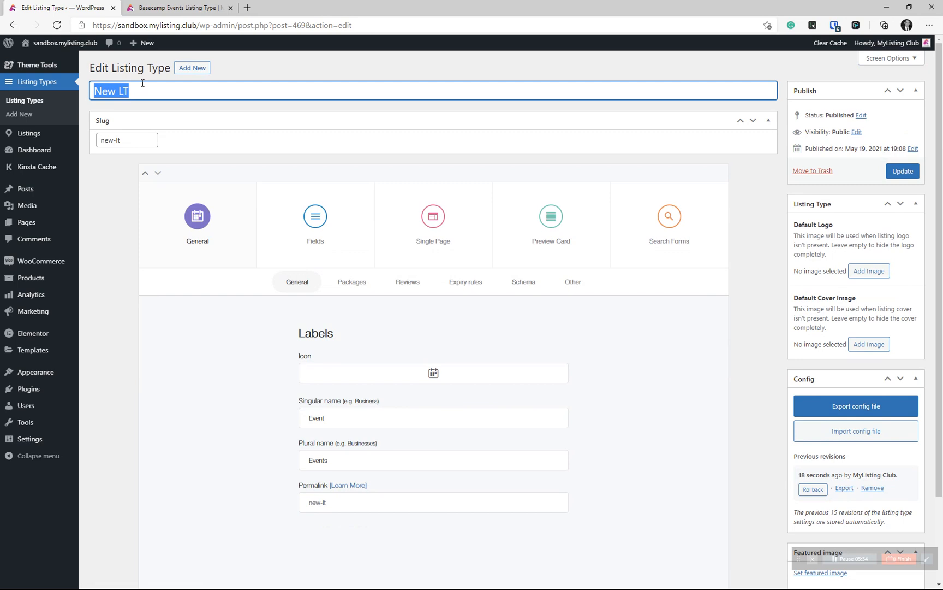
{"action": "type", "text": "Events"}
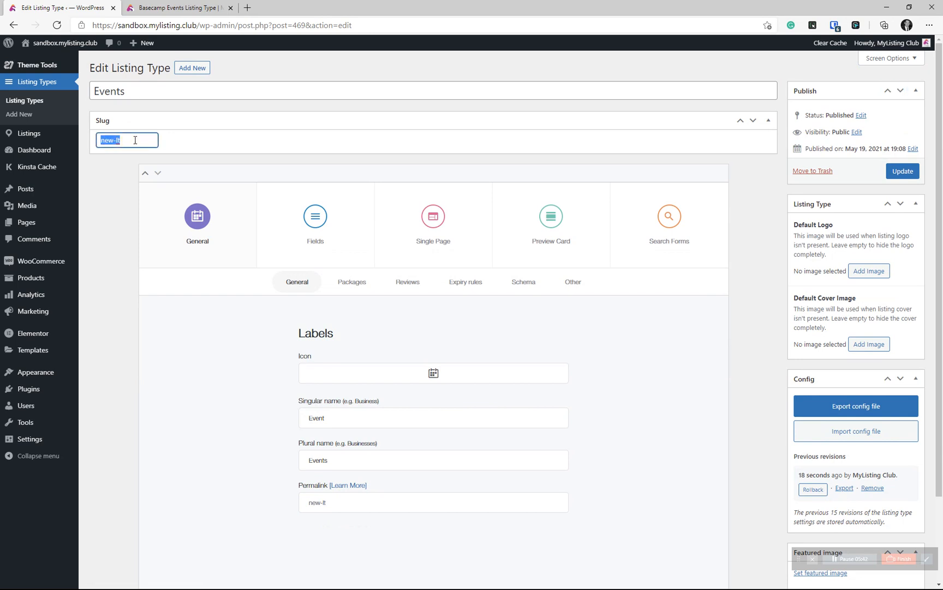
{"action": "scroll", "scroll_direction": "down", "scroll_amount": 3}
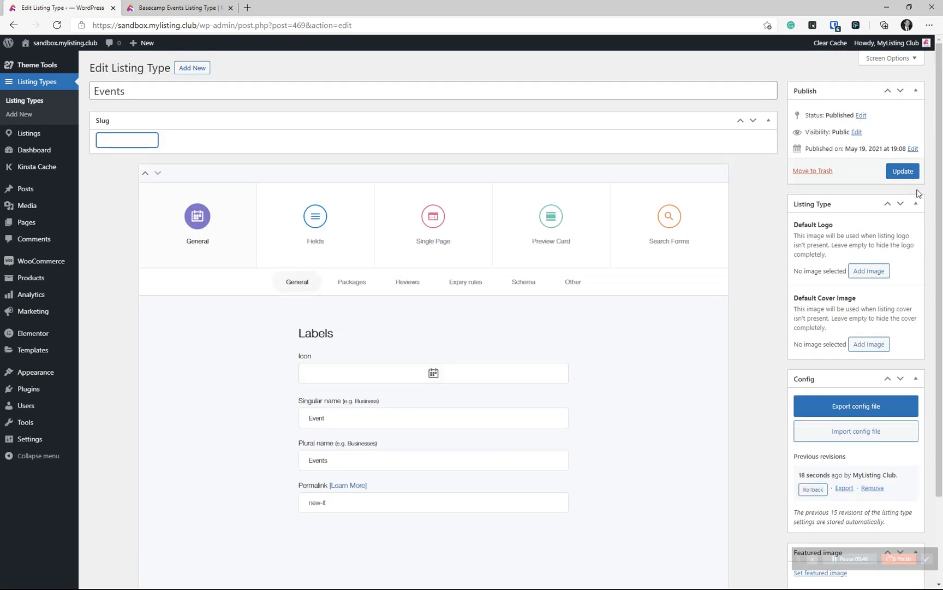
{"action": "left_click", "coordinate": [902, 171]}
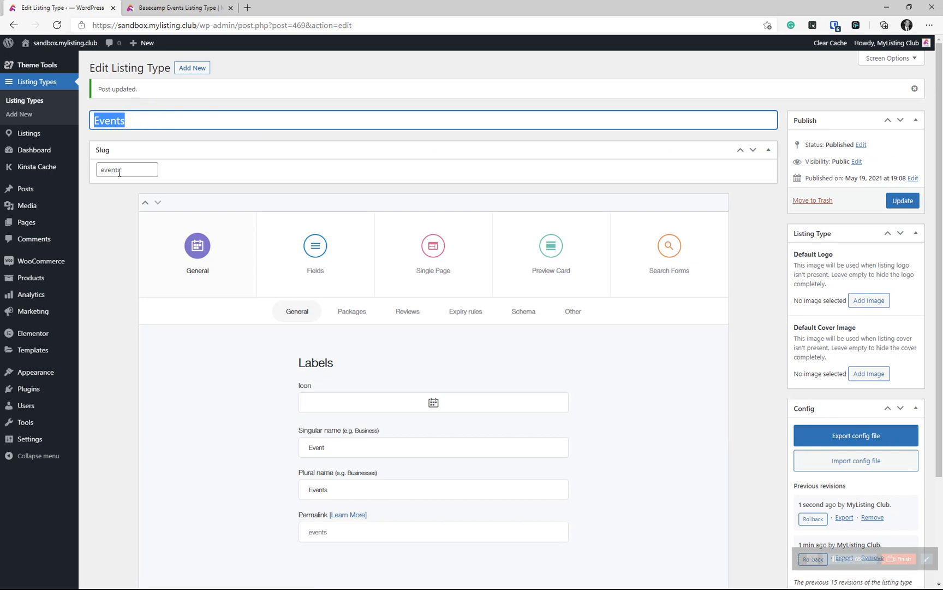
{"action": "scroll", "scroll_direction": "down", "scroll_amount": 3}
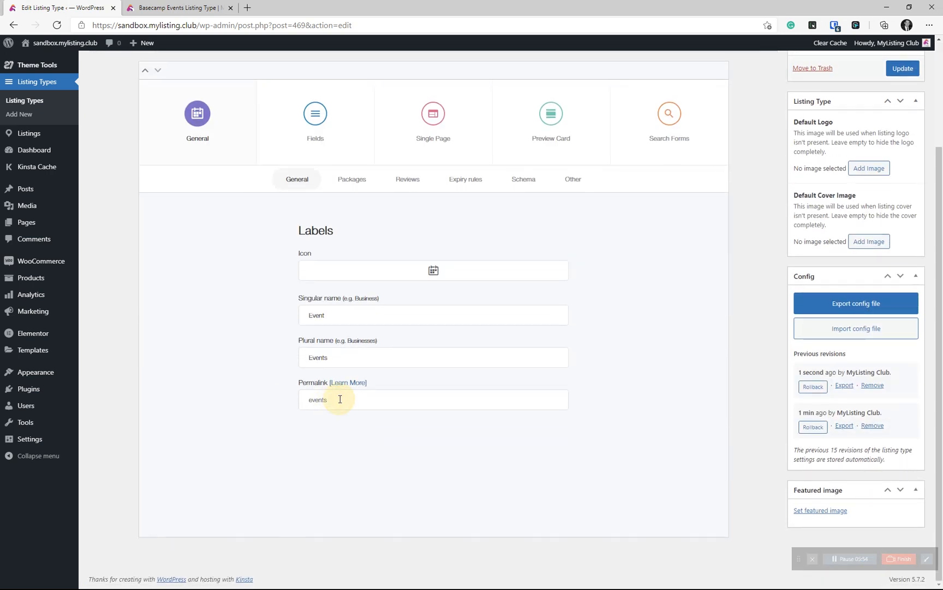
{"action": "mouse_move", "coordinate": [424, 388]}
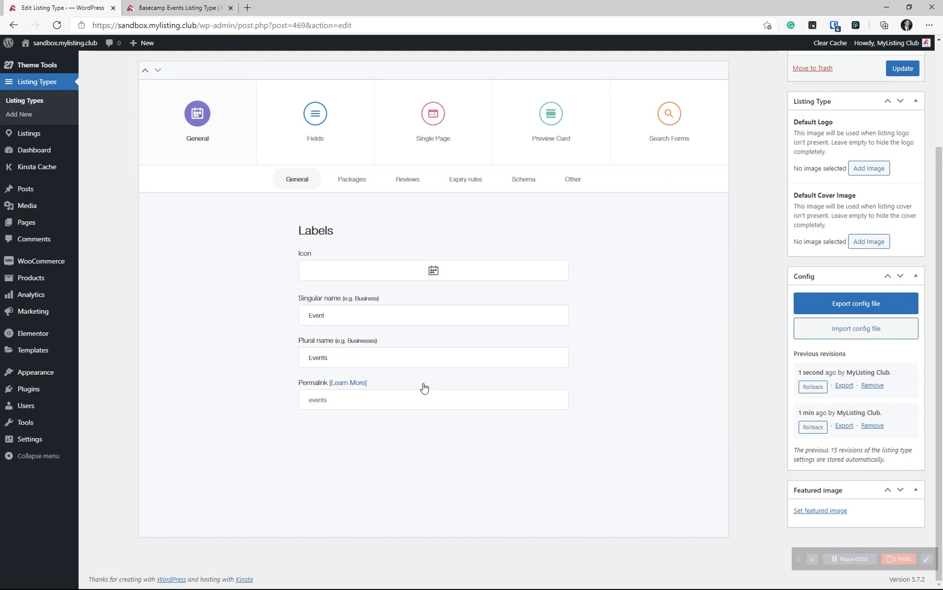
{"action": "left_click", "coordinate": [902, 67]}
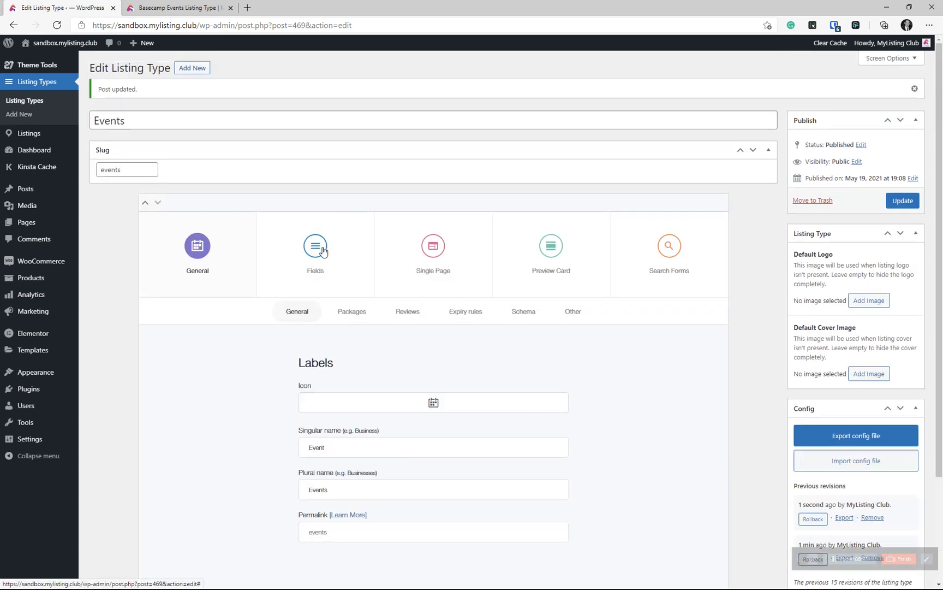
Review the Fields list showing used fields like Website, Tickets and Event Date.
{"action": "left_click", "coordinate": [315, 246]}
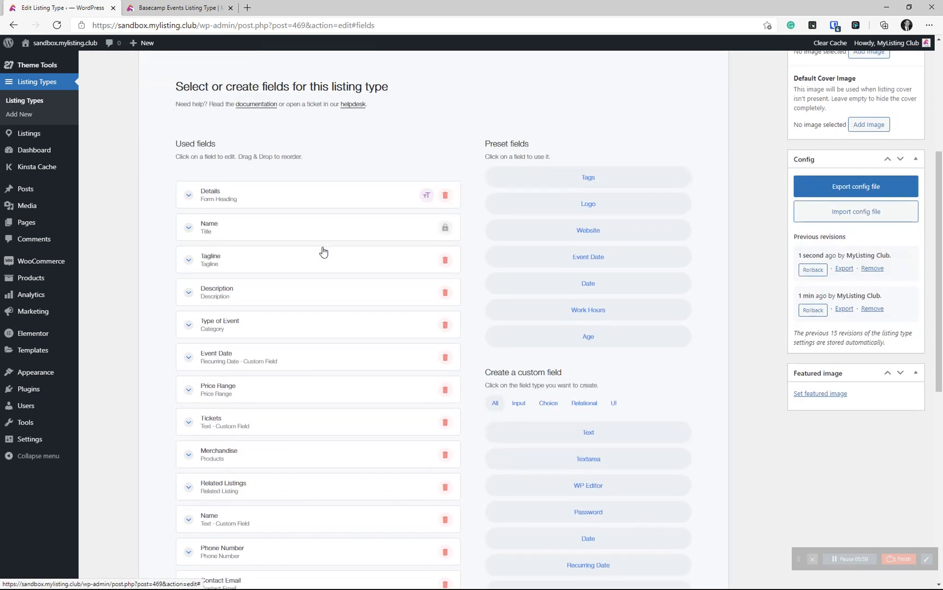
{"action": "scroll", "scroll_direction": "down", "scroll_amount": 3}
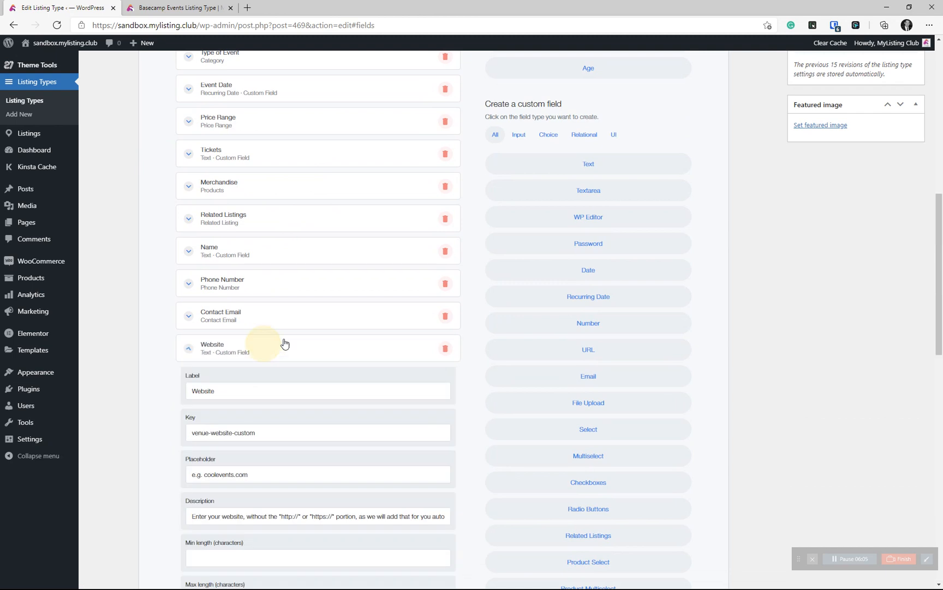
{"action": "scroll", "scroll_direction": "down", "scroll_amount": 3}
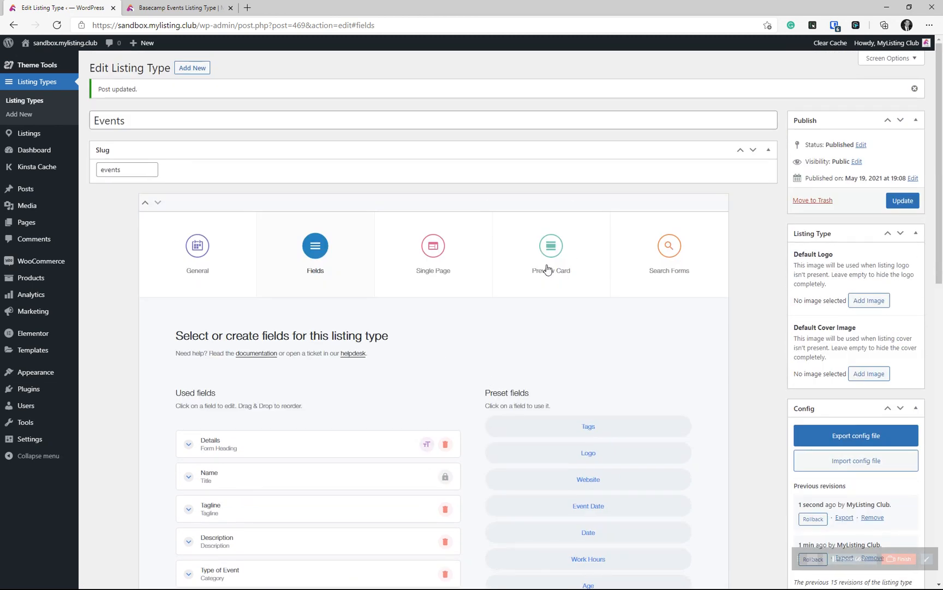
Check the Advanced and Basic search form filters, then go back to General labels.
{"action": "left_click", "coordinate": [668, 250]}
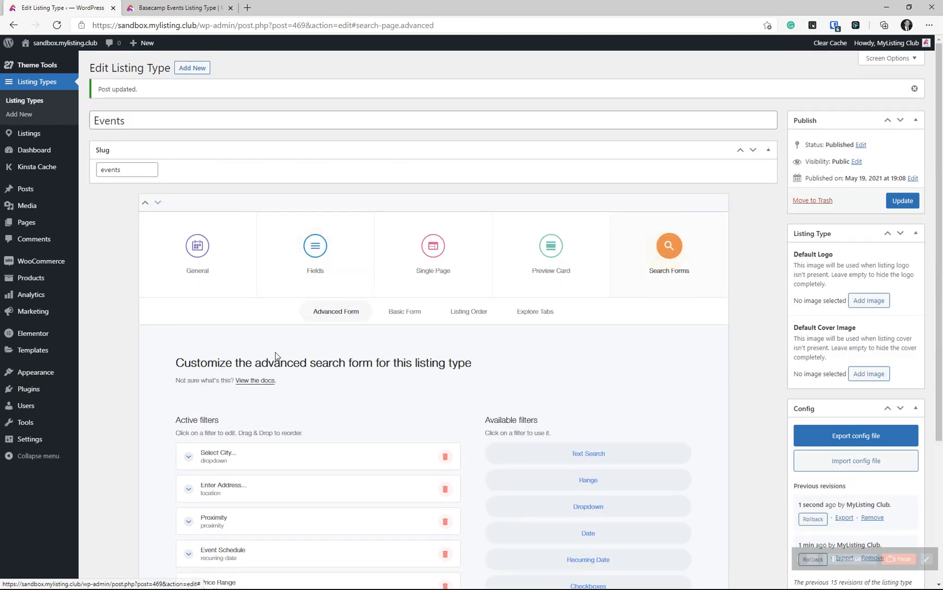
{"action": "scroll", "scroll_direction": "down", "scroll_amount": 3}
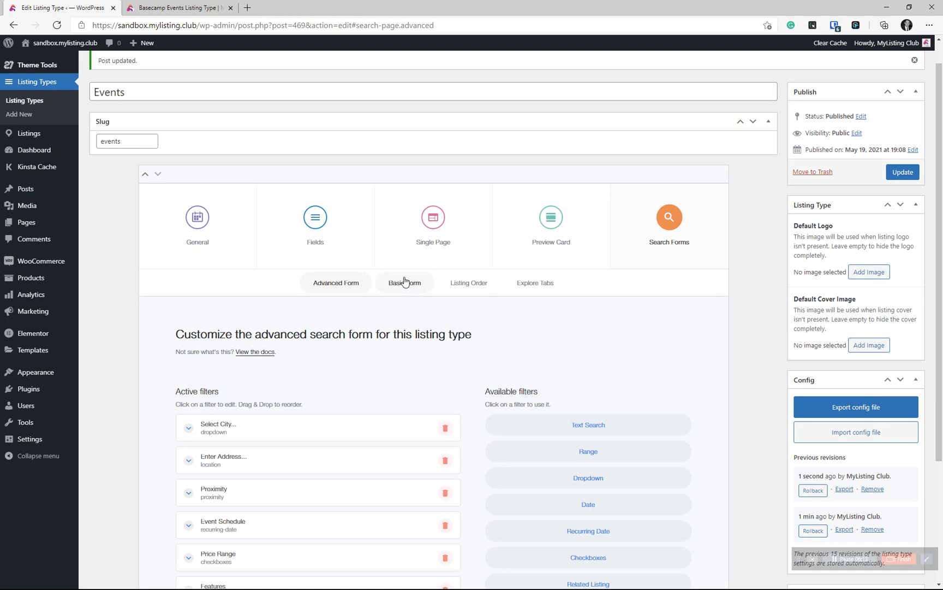
{"action": "left_click", "coordinate": [404, 282]}
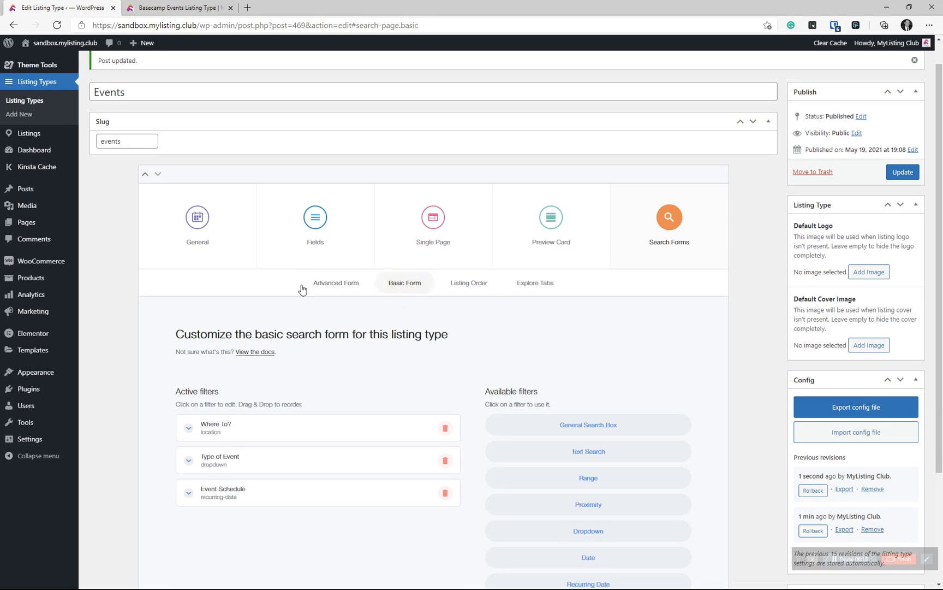
{"action": "left_click", "coordinate": [196, 217]}
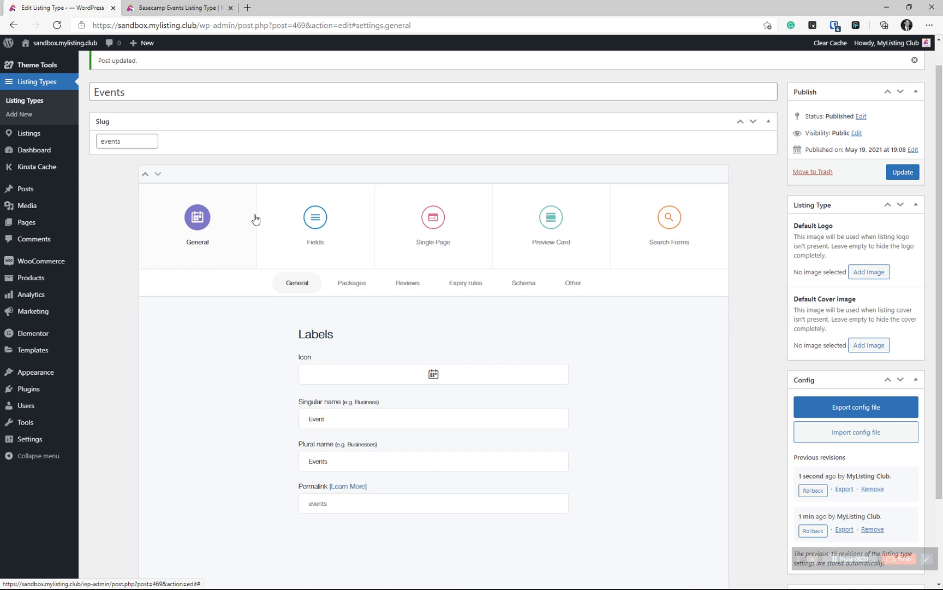
{"action": "mouse_move", "coordinate": [897, 299]}
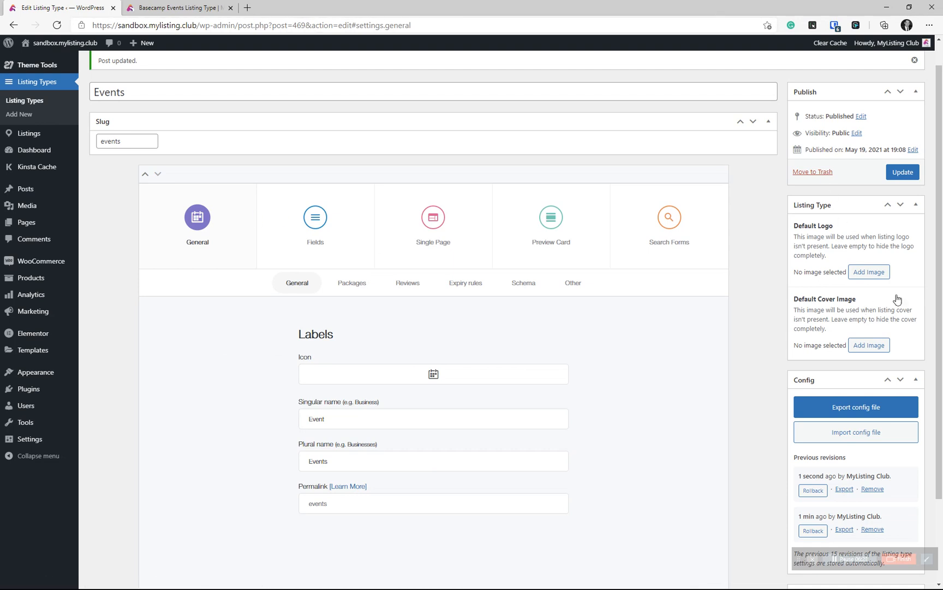
{"action": "scroll", "scroll_direction": "down", "scroll_amount": 3}
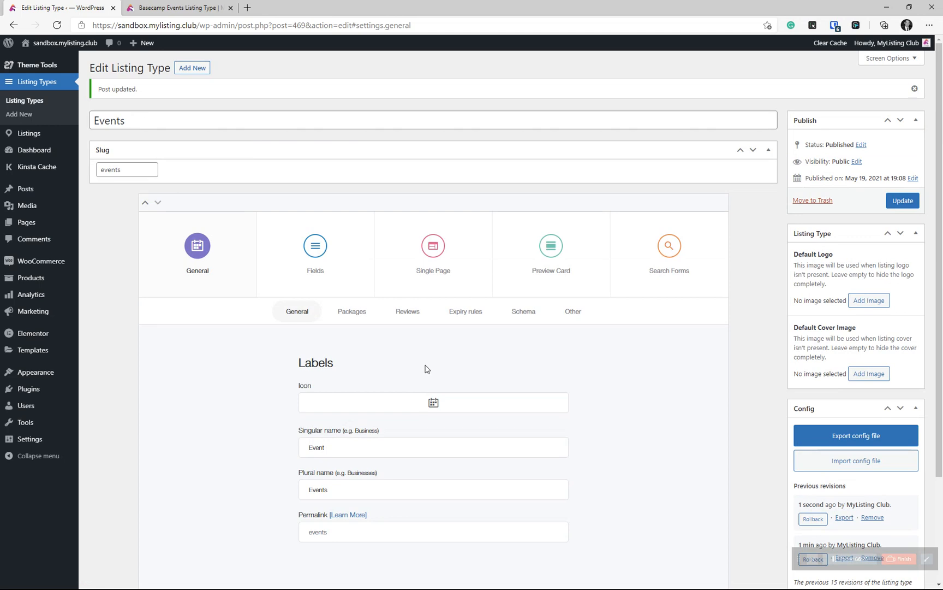
{"action": "scroll", "scroll_direction": "down", "scroll_amount": 3}
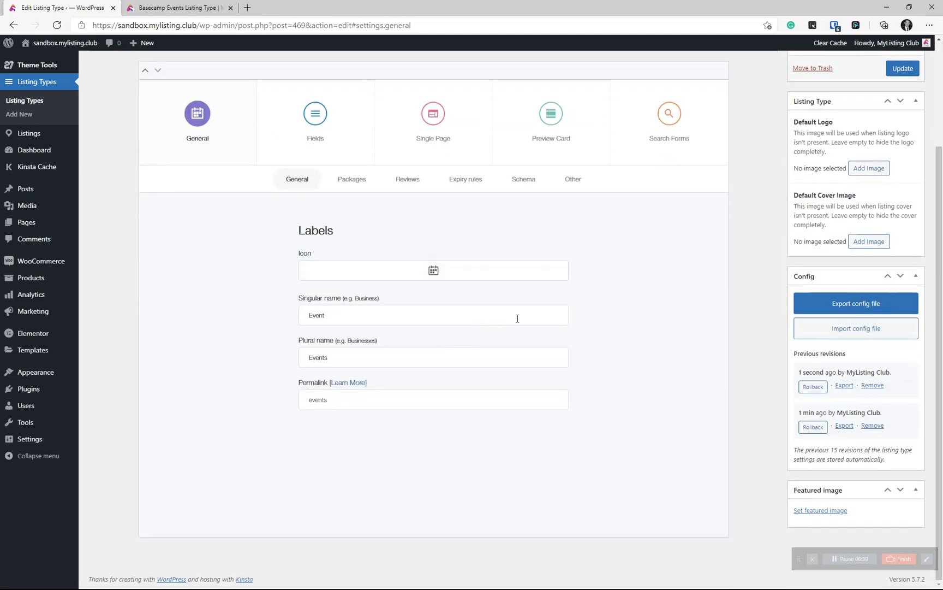
{"action": "mouse_move", "coordinate": [817, 367]}
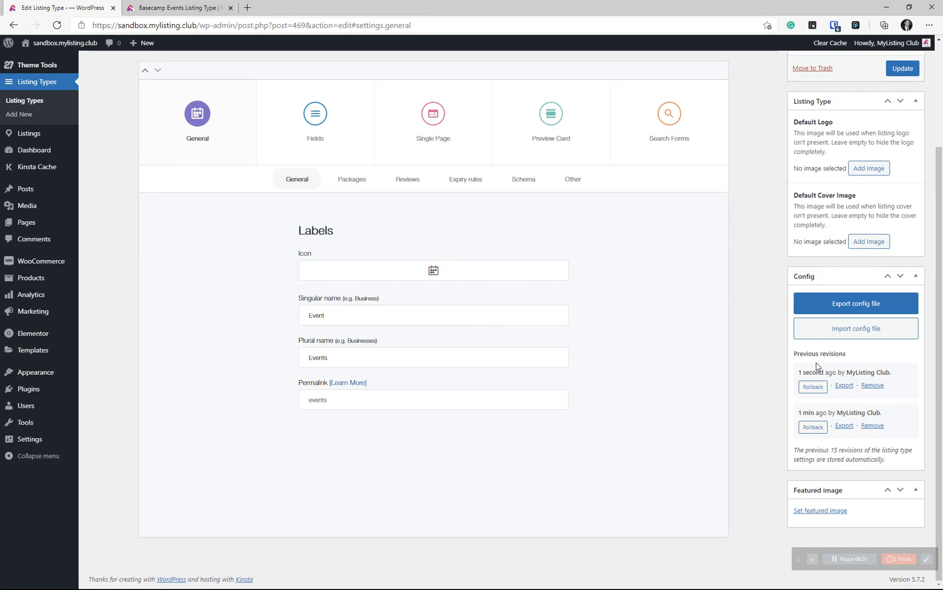
{"action": "mouse_move", "coordinate": [832, 368]}
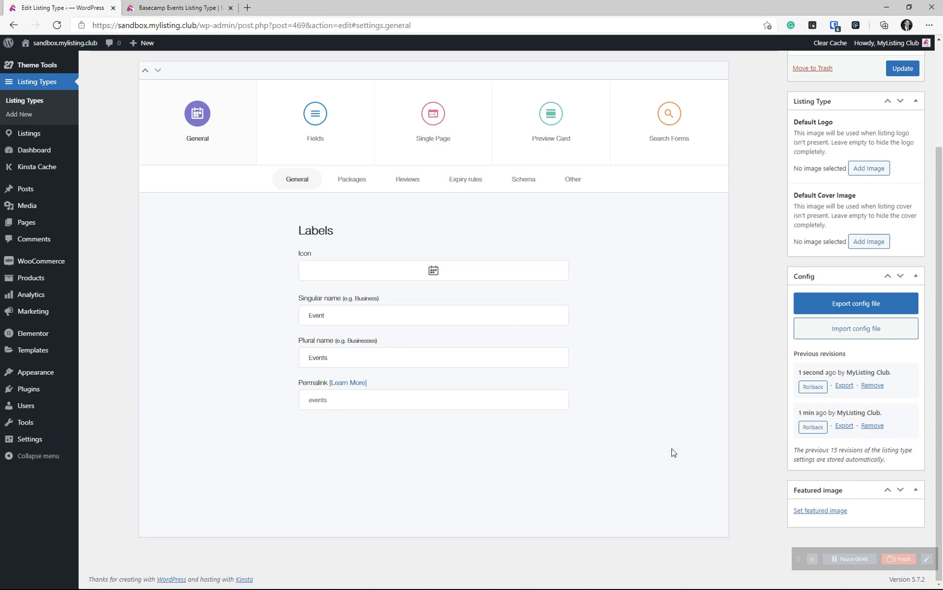
{"action": "mouse_move", "coordinate": [722, 478]}
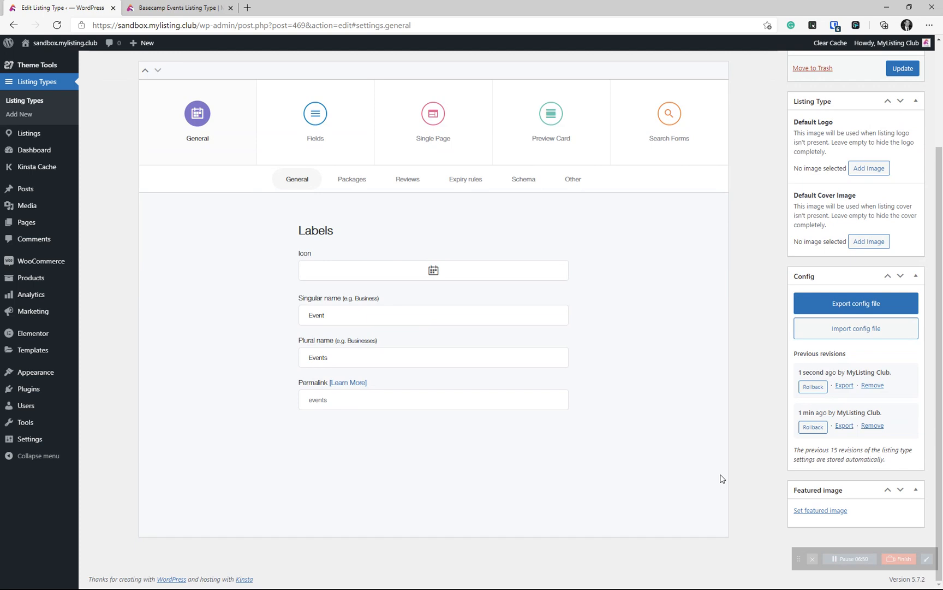
{"action": "mouse_move", "coordinate": [492, 475]}
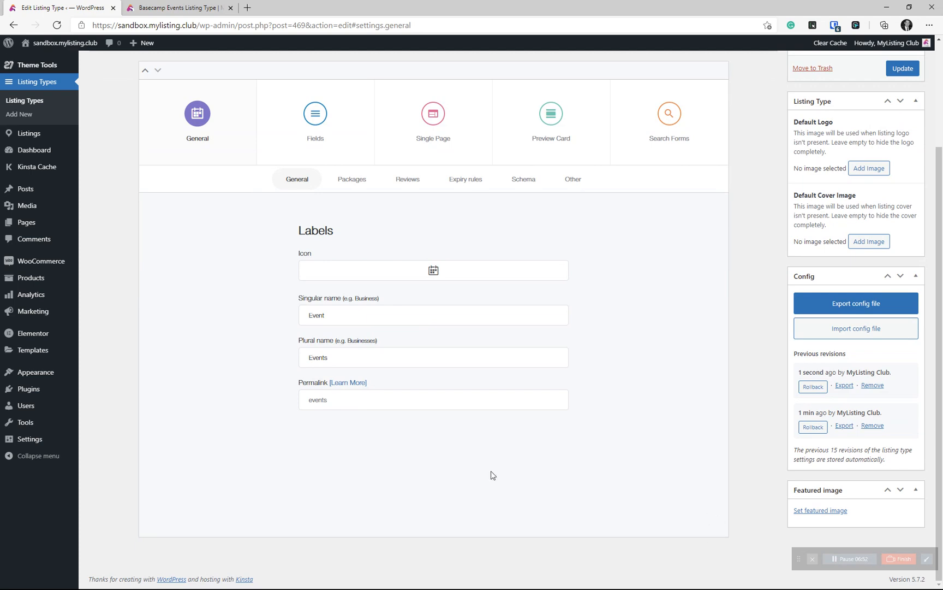
{"action": "scroll", "scroll_direction": "up", "scroll_amount": 3}
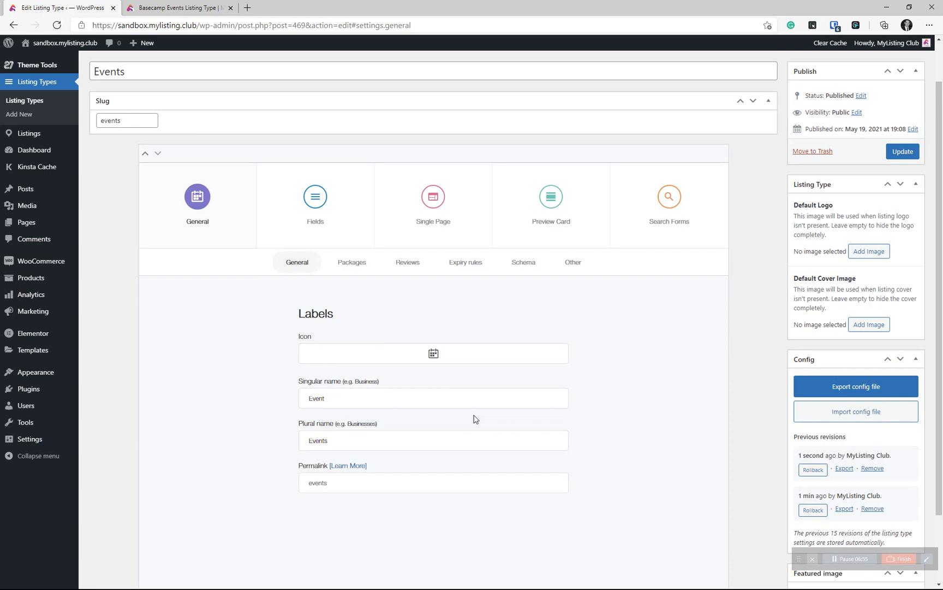
{"action": "mouse_move", "coordinate": [493, 424]}
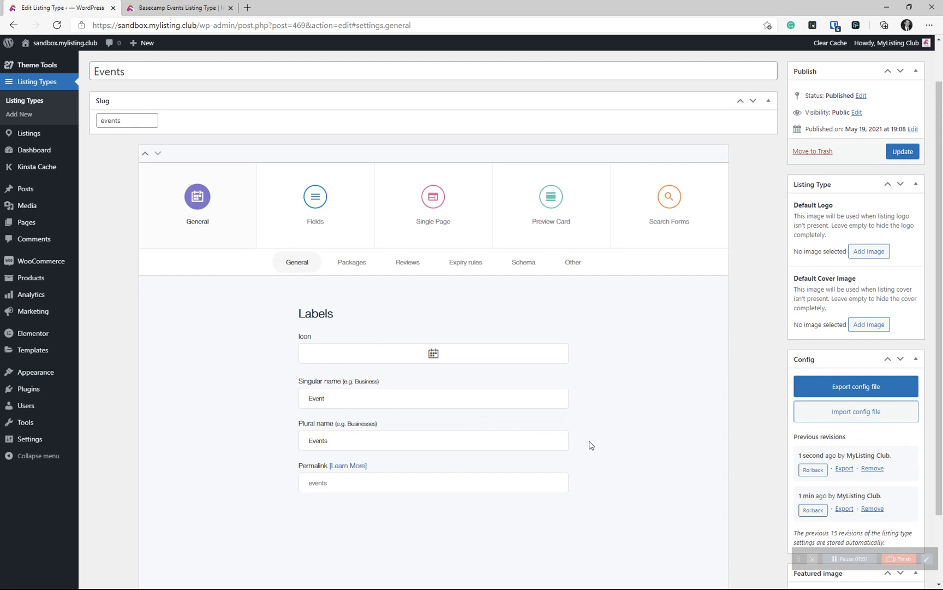
{"action": "scroll", "scroll_direction": "down", "scroll_amount": 3}
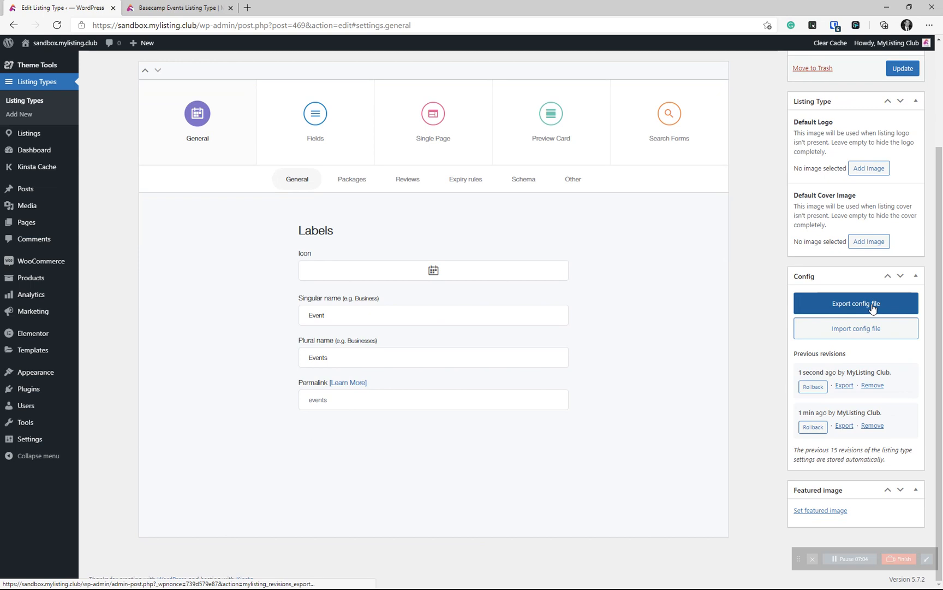
Export the Events config file and begin renaming the downloaded JSON in Downloads.
{"action": "left_click", "coordinate": [855, 303]}
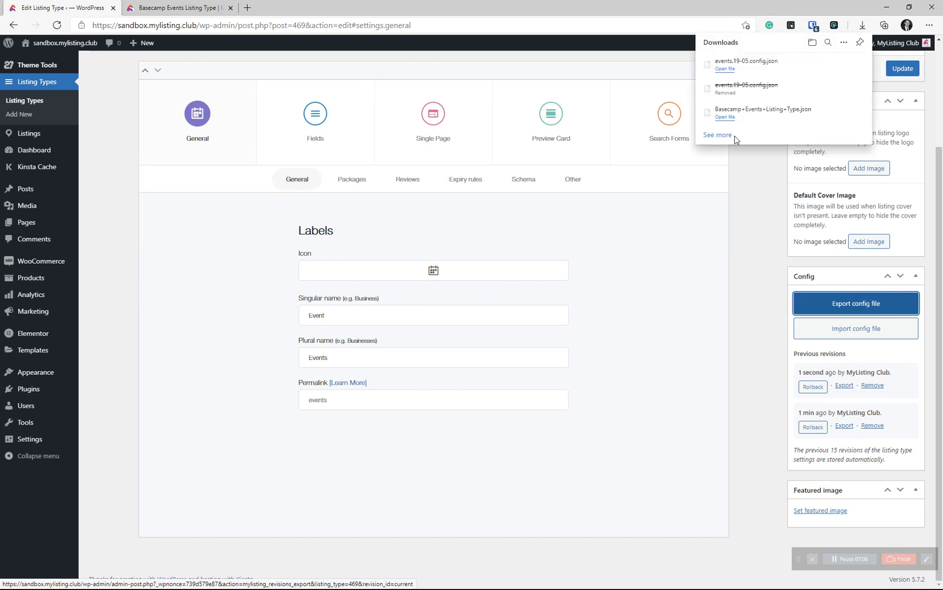
{"action": "left_click", "coordinate": [718, 134]}
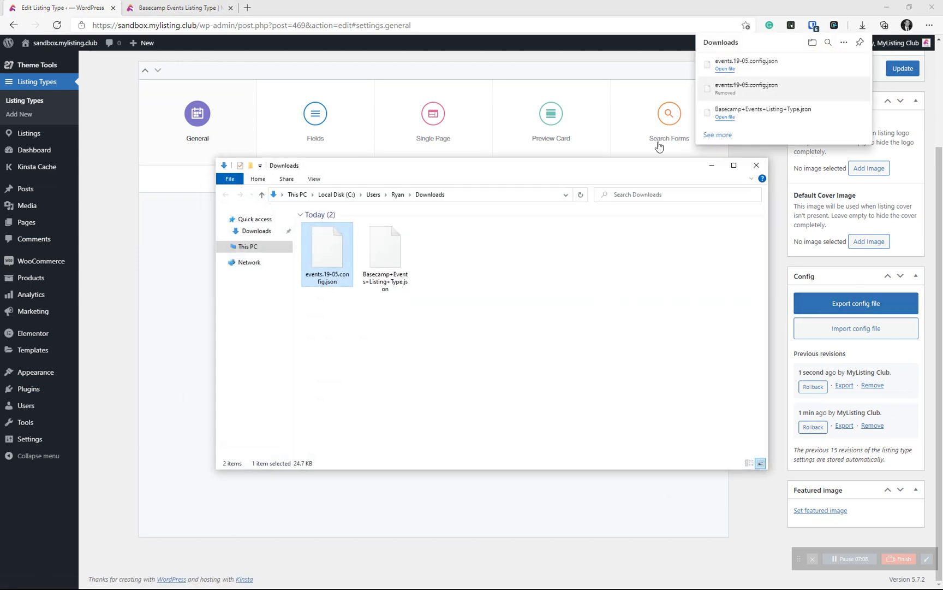
{"action": "left_click", "coordinate": [351, 312]}
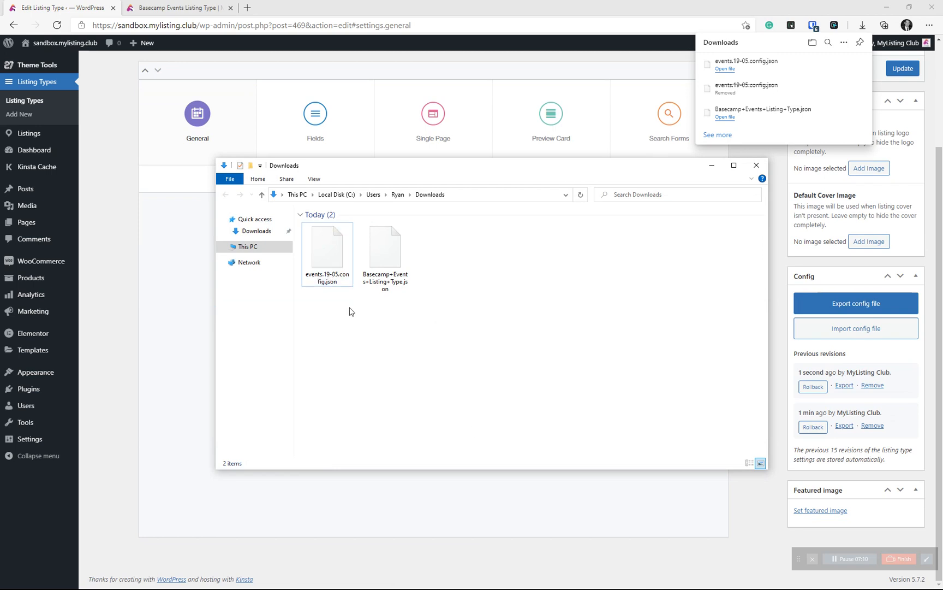
{"action": "mouse_move", "coordinate": [352, 315]}
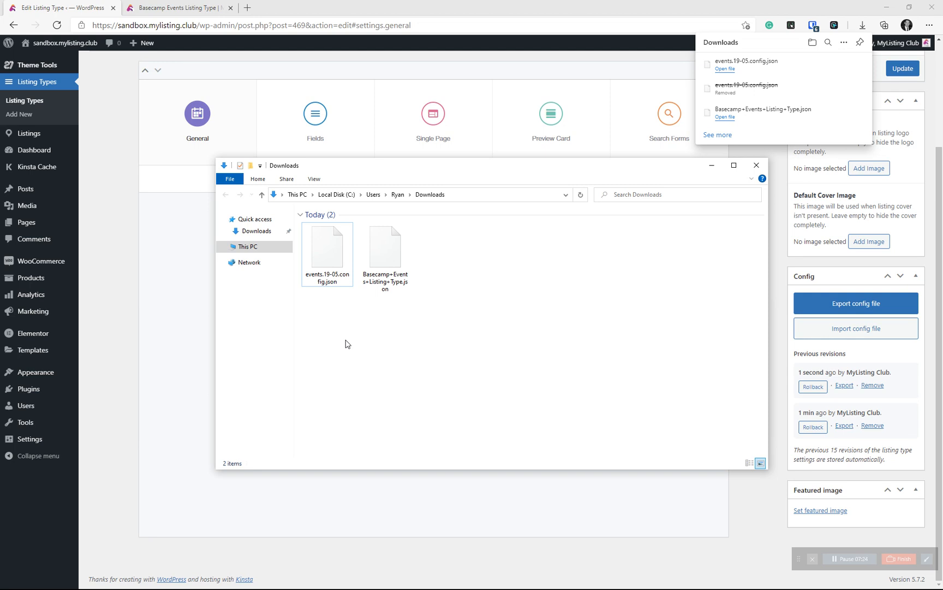
{"action": "mouse_move", "coordinate": [339, 344]}
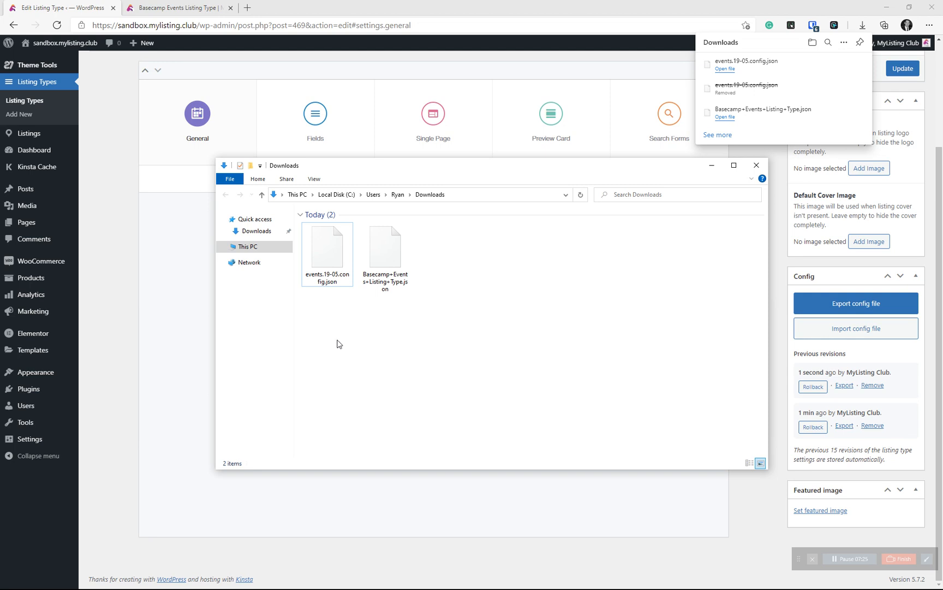
{"action": "right_click", "coordinate": [327, 250]}
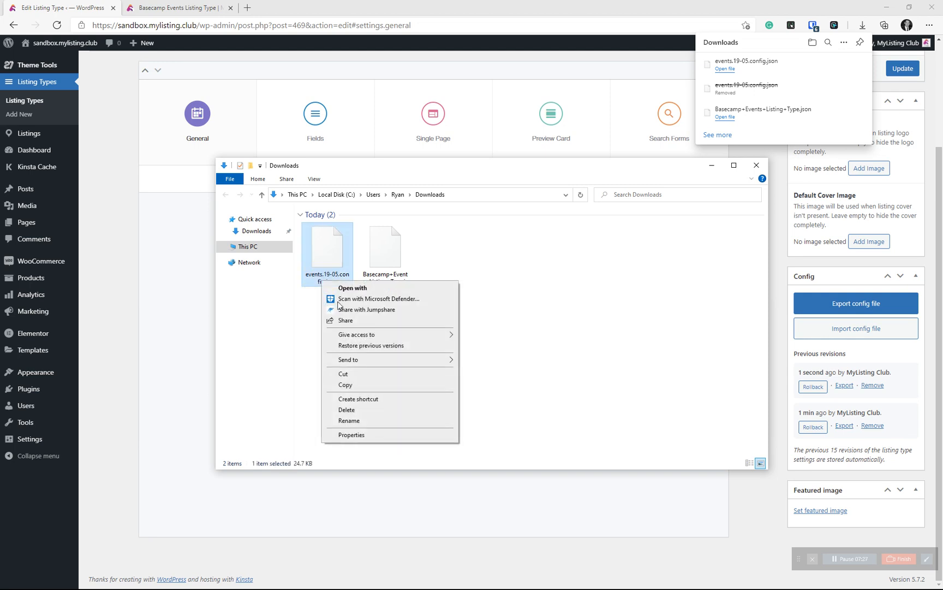
{"action": "left_click", "coordinate": [350, 420]}
{"action": "type", "text": "-cover-style-xy"}
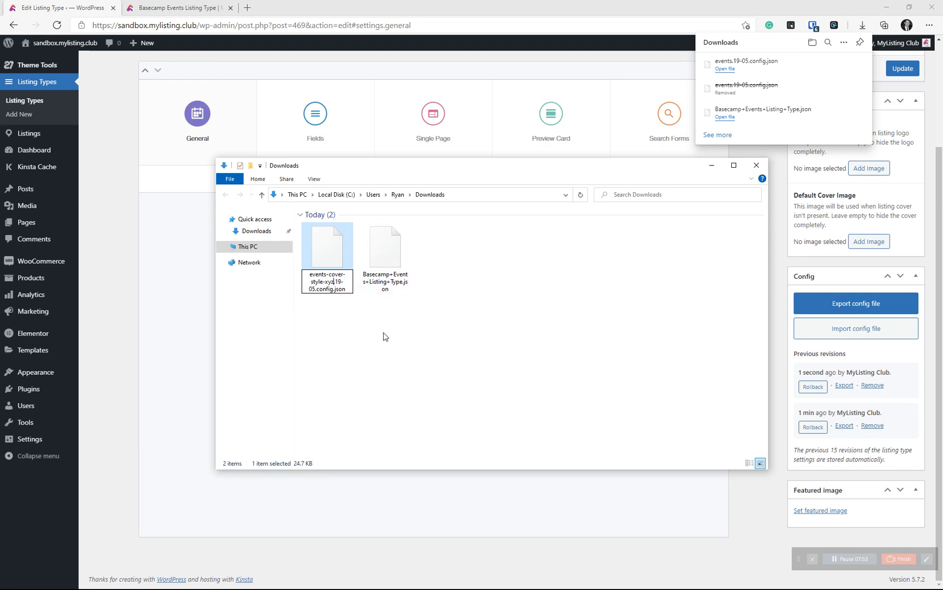
{"action": "mouse_move", "coordinate": [347, 338]}
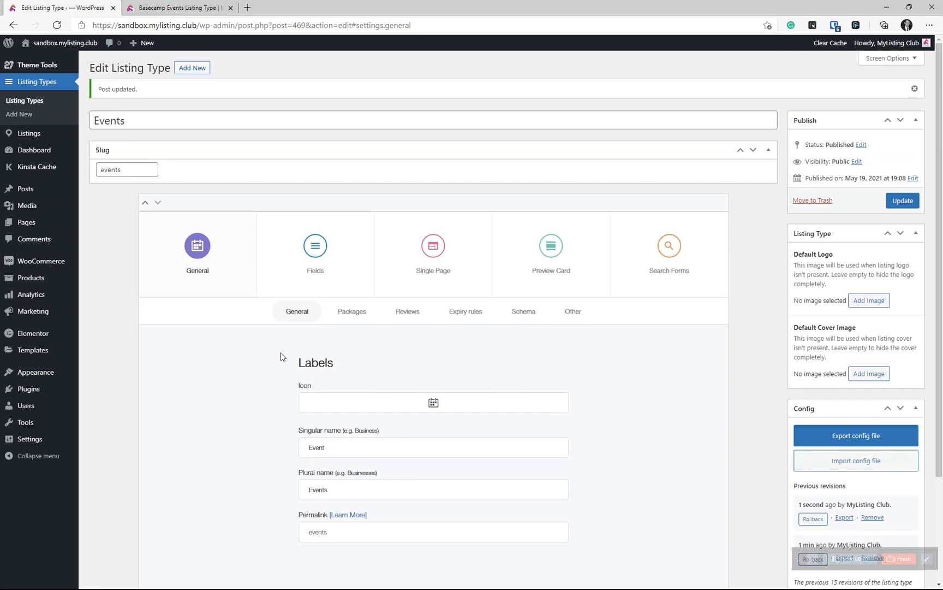
Import the renamed JSON config into Events, confirming replacement of the existing configuration.
{"action": "scroll", "scroll_direction": "down", "scroll_amount": 3}
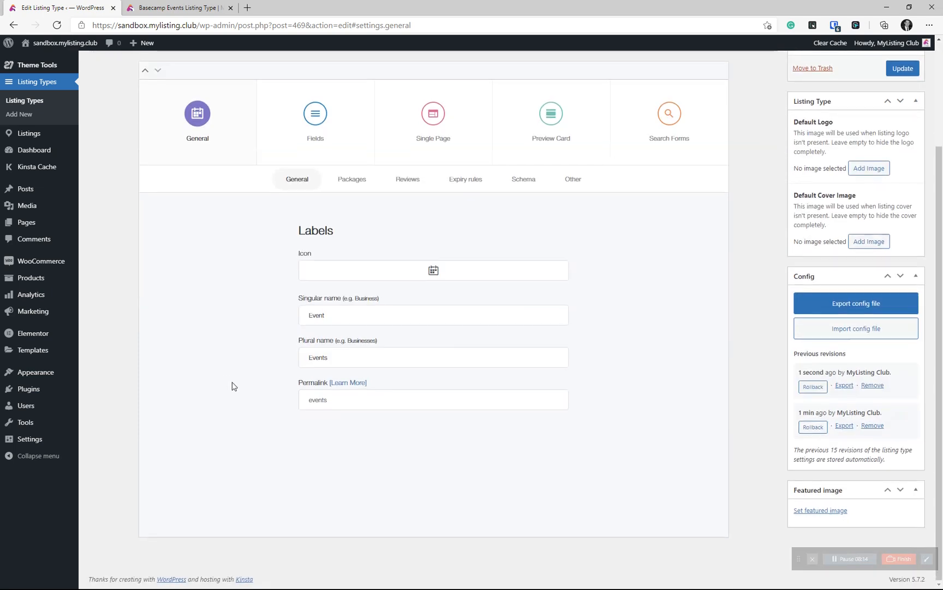
{"action": "mouse_move", "coordinate": [856, 328]}
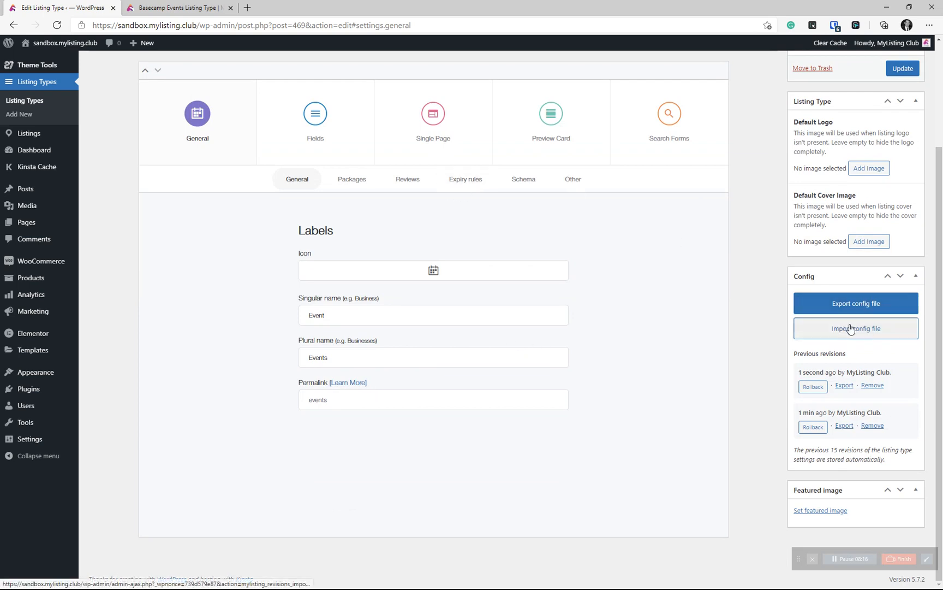
{"action": "left_click", "coordinate": [855, 327]}
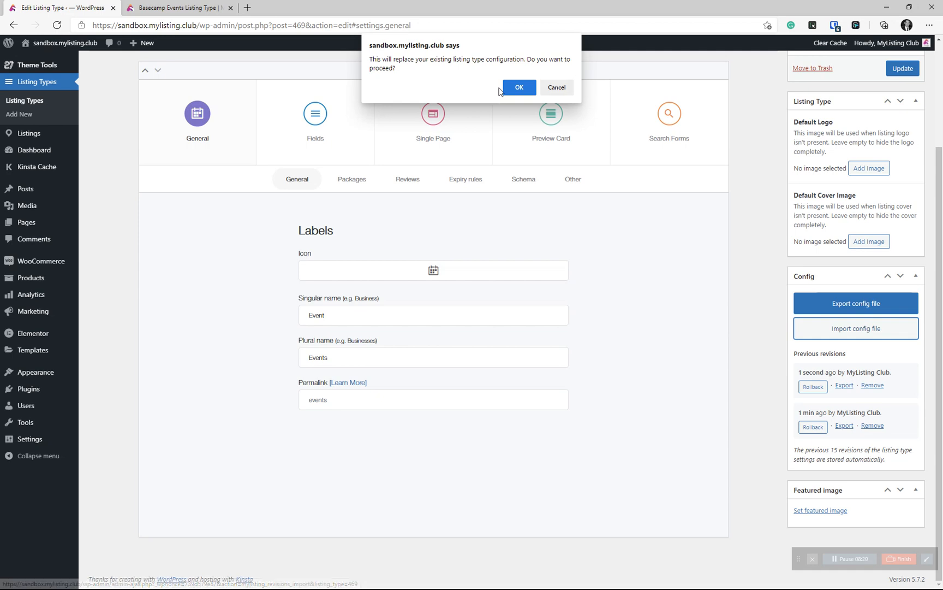
{"action": "left_click", "coordinate": [519, 87]}
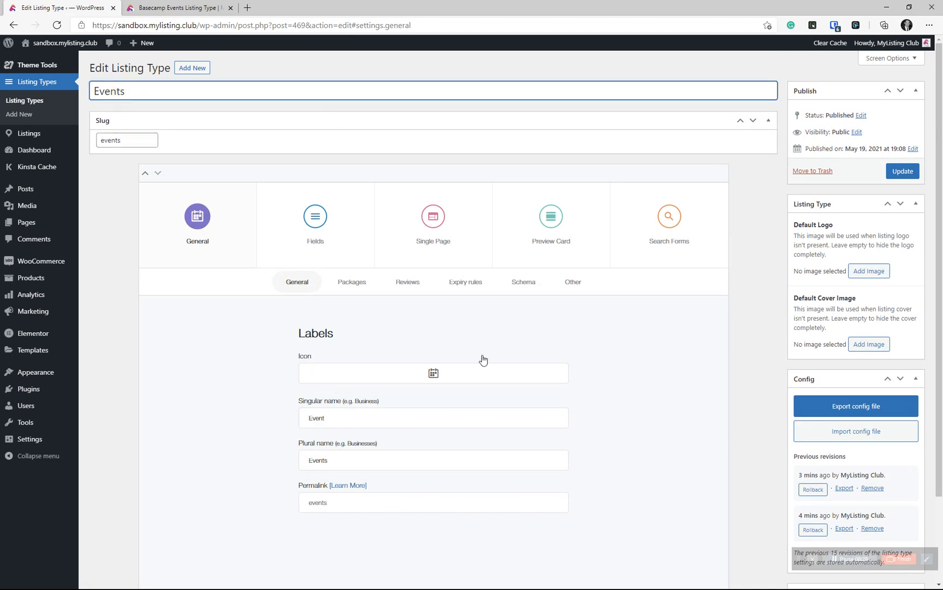
Review the updated Events listing type, then switch to the Basecamp Events product page on MyListing Club.
{"action": "scroll", "scroll_direction": "down", "scroll_amount": 3}
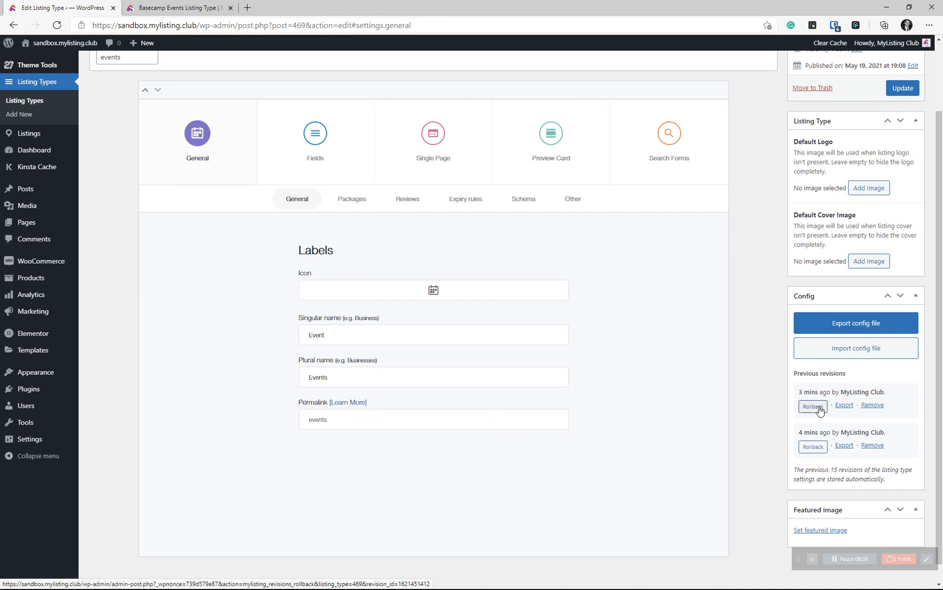
{"action": "scroll", "scroll_direction": "up", "scroll_amount": 3}
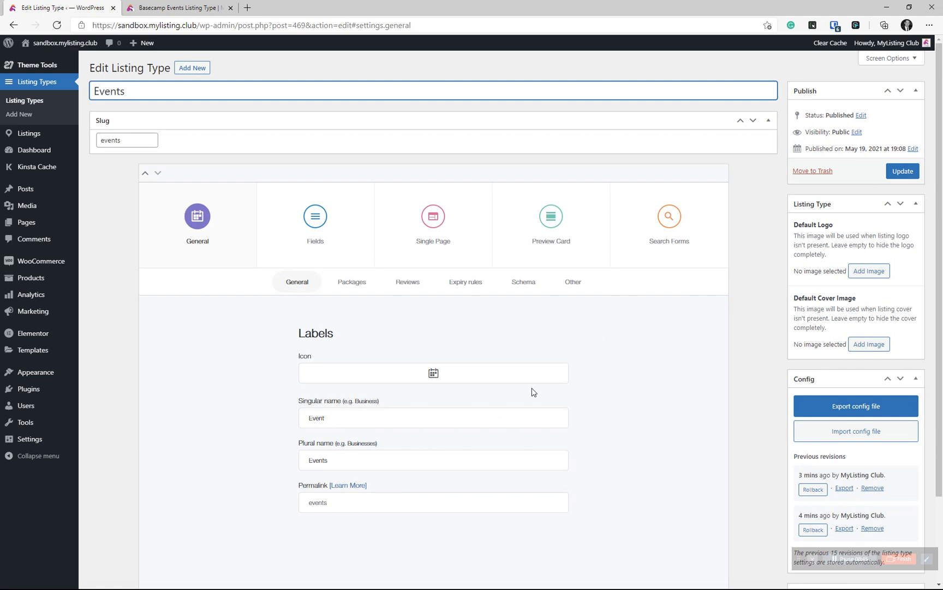
{"action": "left_click", "coordinate": [123, 90]}
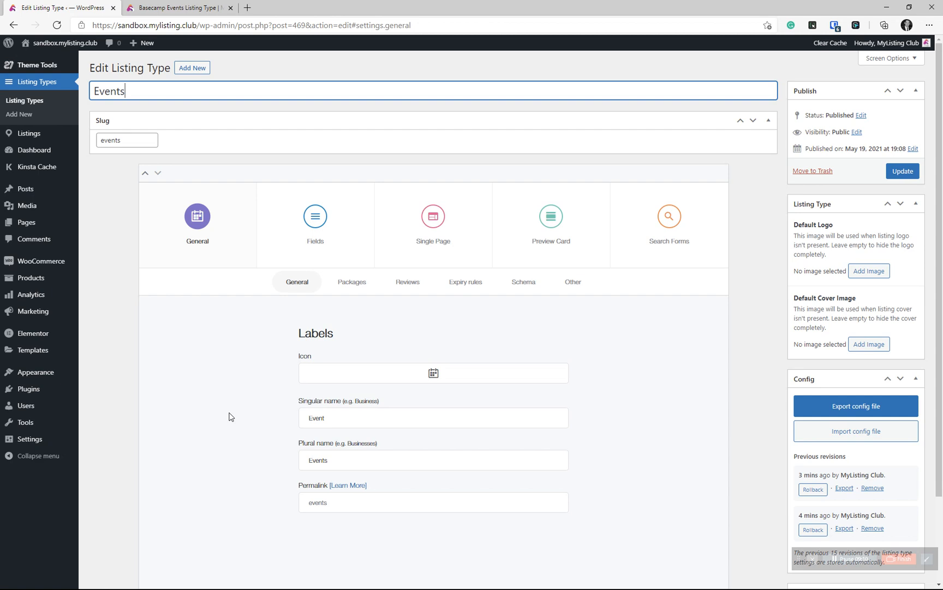
{"action": "mouse_move", "coordinate": [657, 37]}
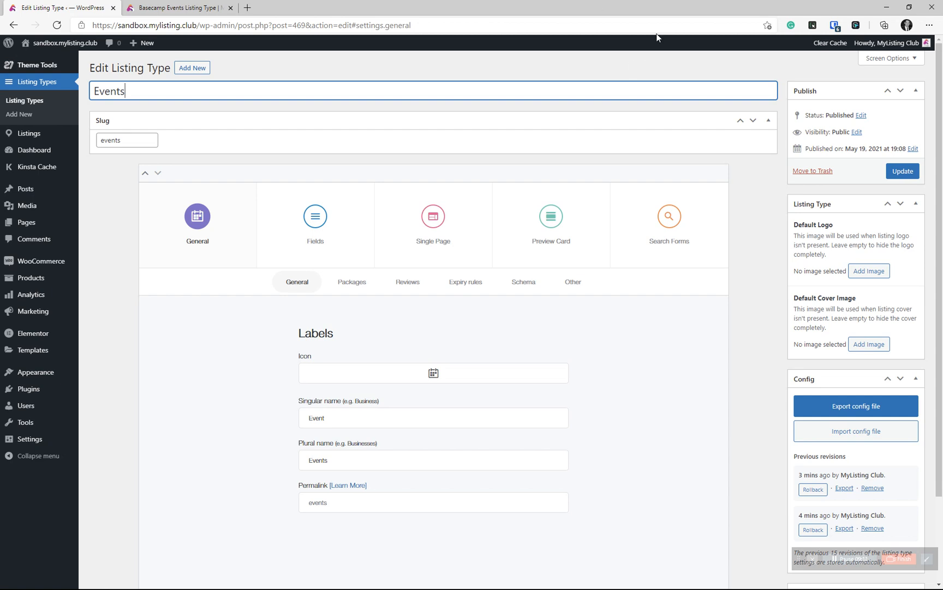
{"action": "left_click", "coordinate": [178, 8]}
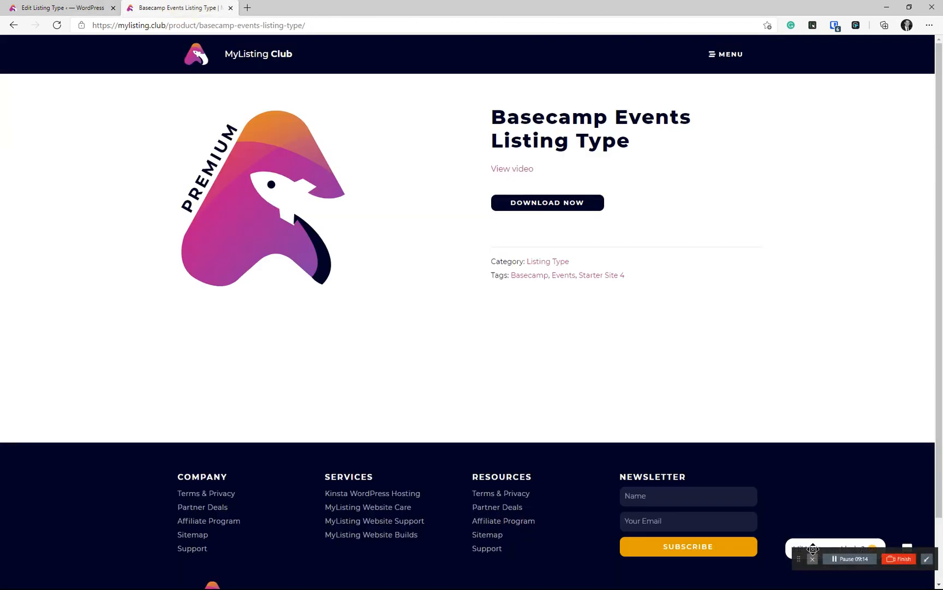